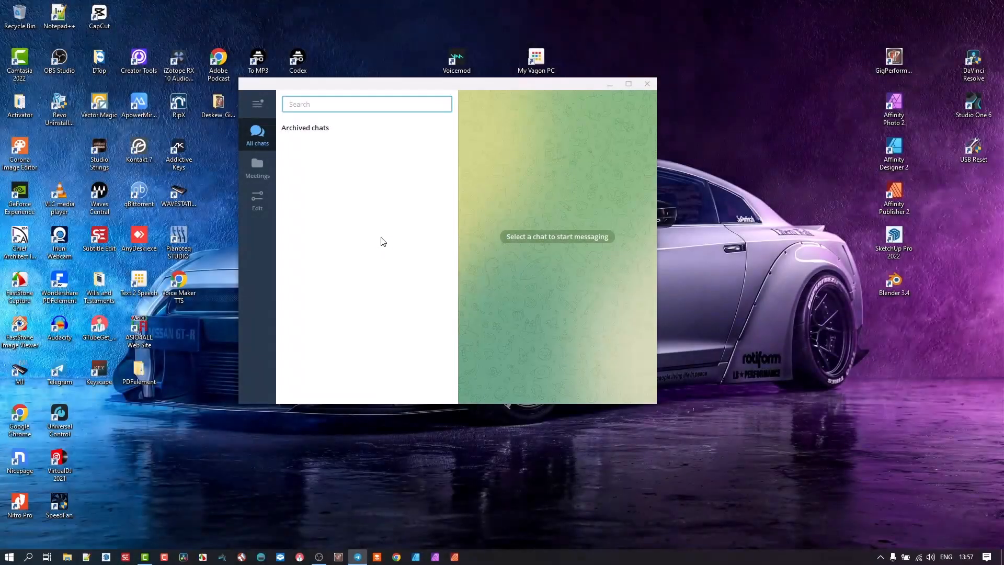
mouse_move(257, 134)
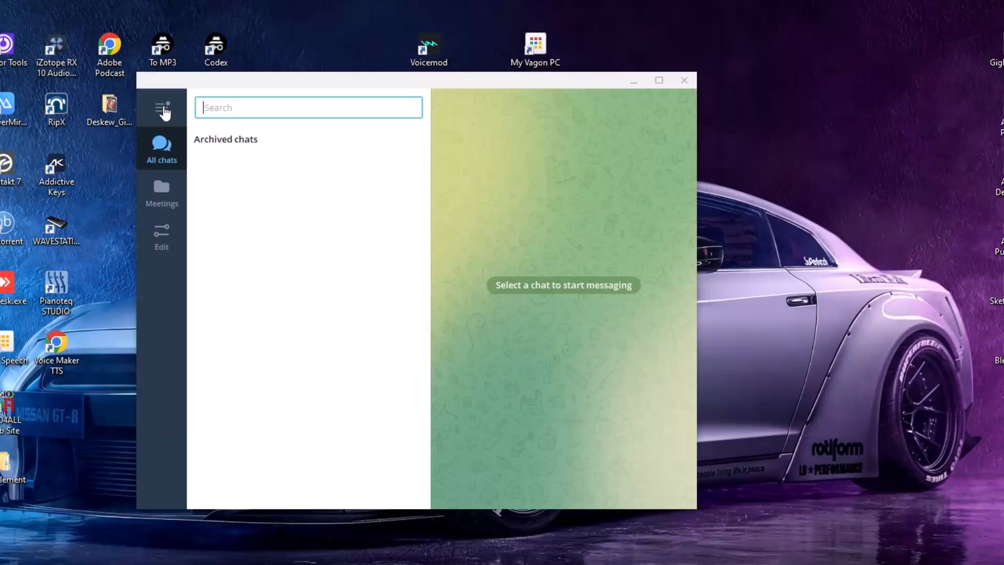
mouse_move(164, 115)
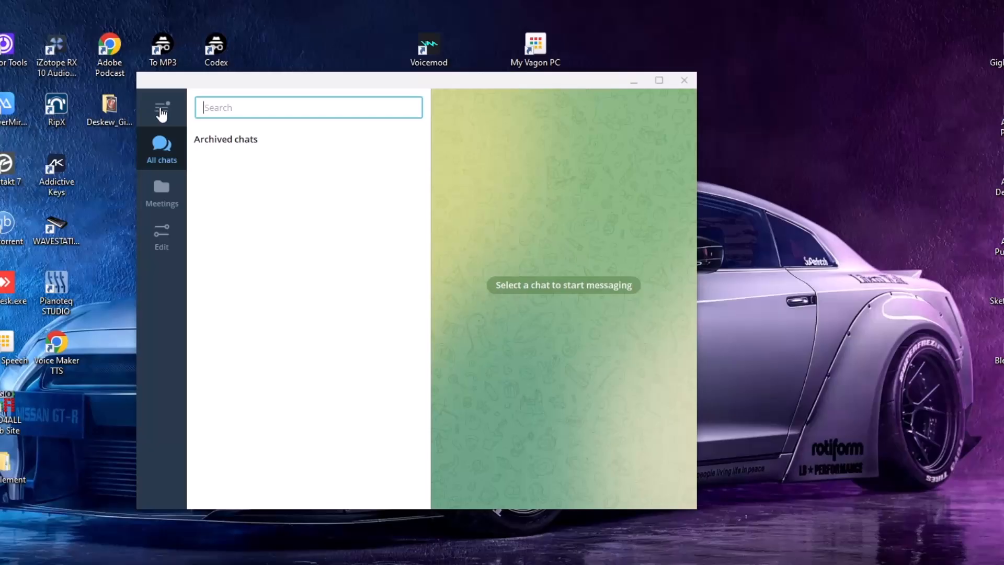
Open Settings from the main menu and go to the Language section.
click(162, 110)
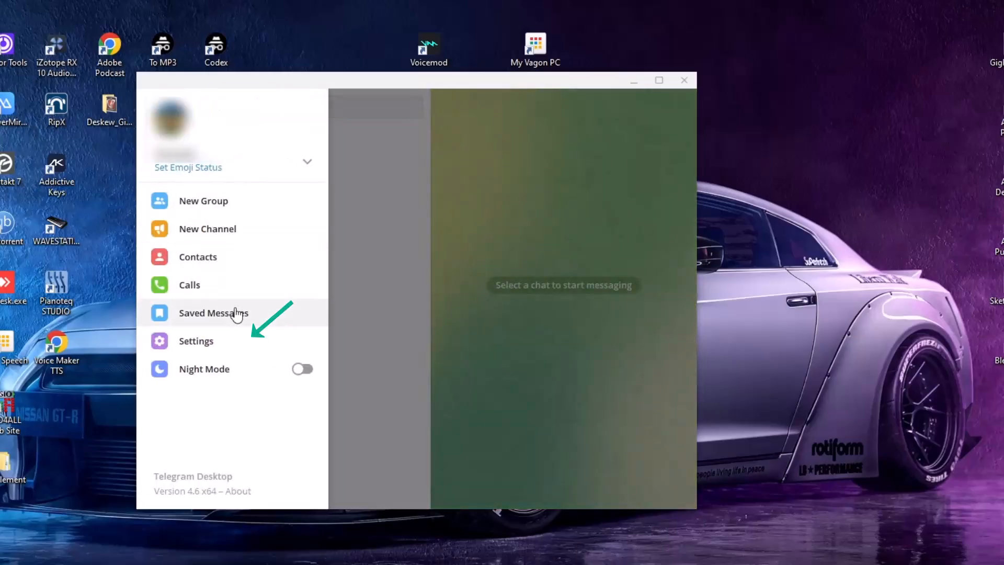
mouse_move(223, 344)
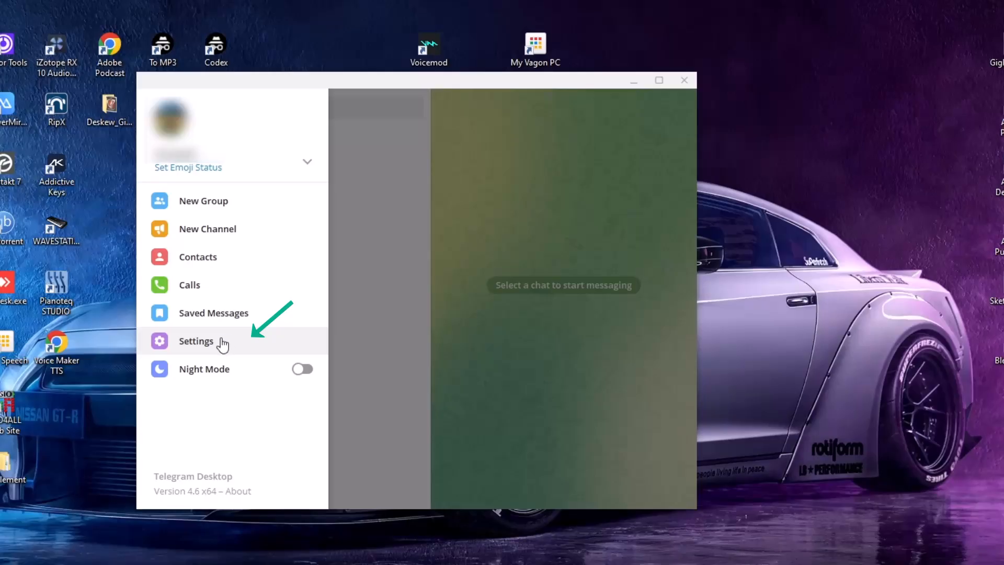
click(196, 340)
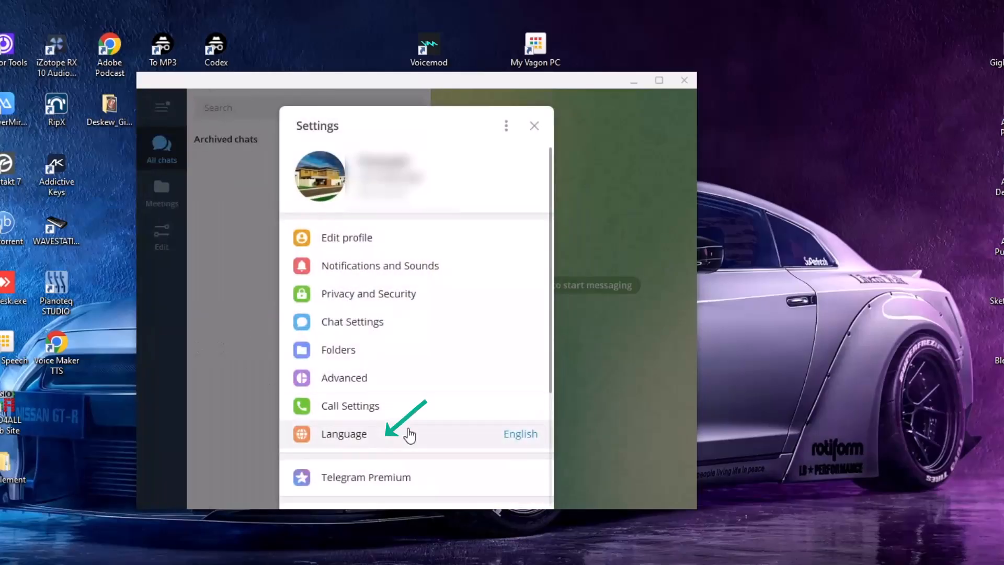
click(343, 434)
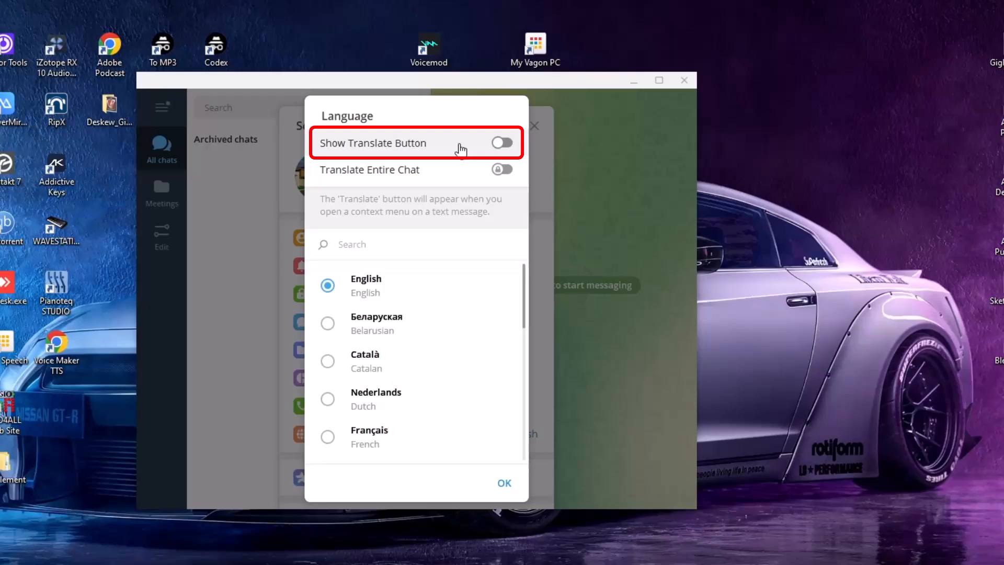
mouse_move(445, 171)
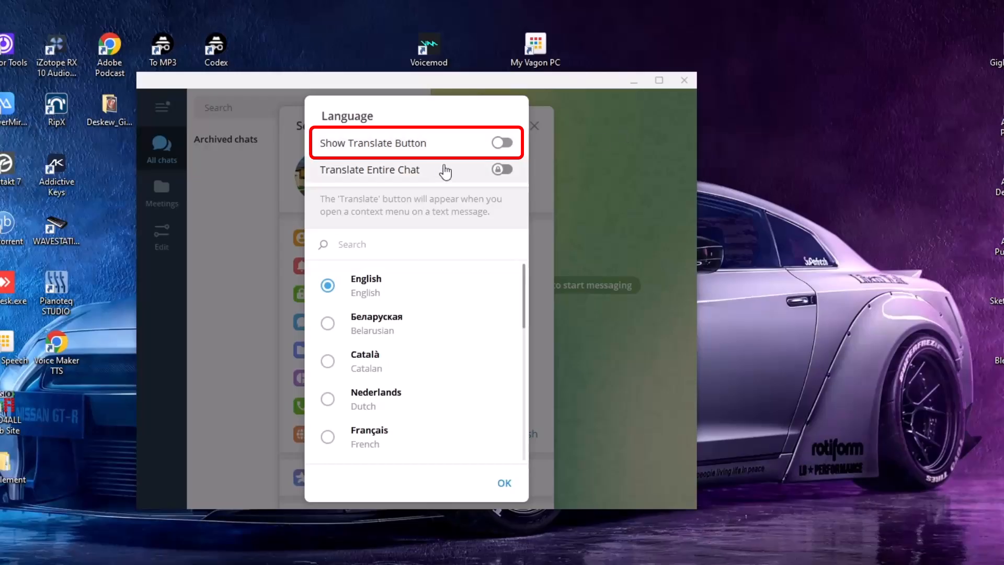
mouse_move(419, 181)
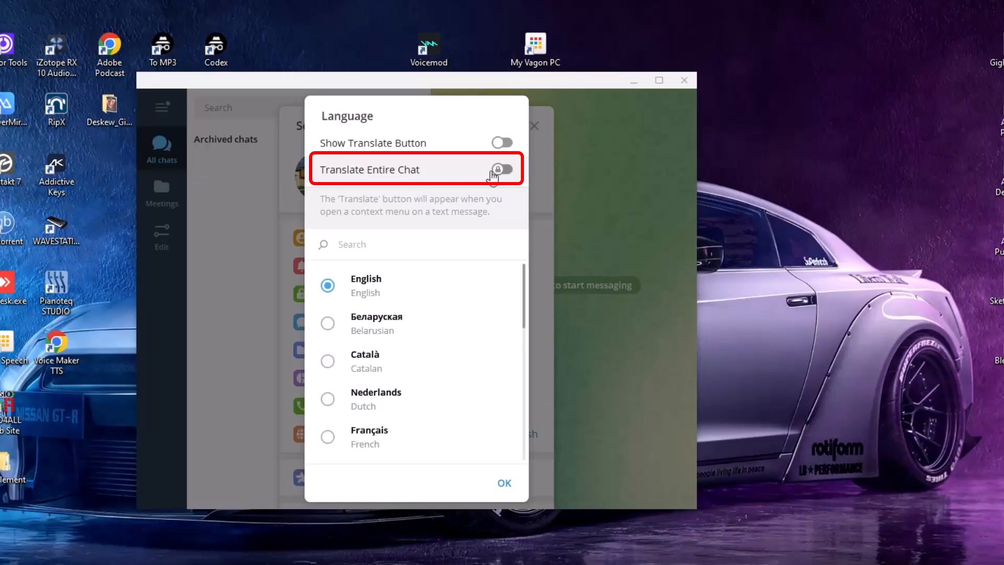
mouse_move(455, 174)
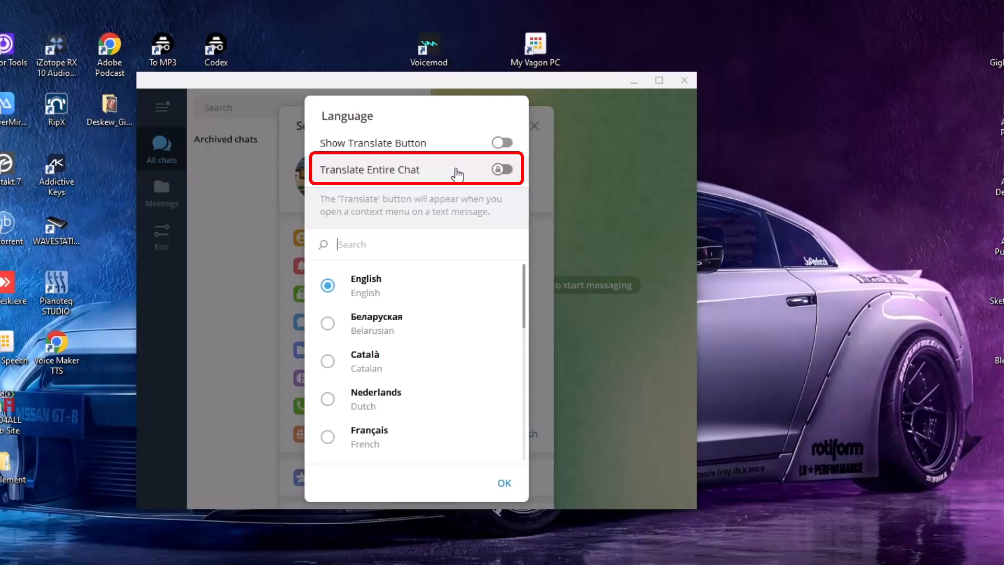
mouse_move(498, 173)
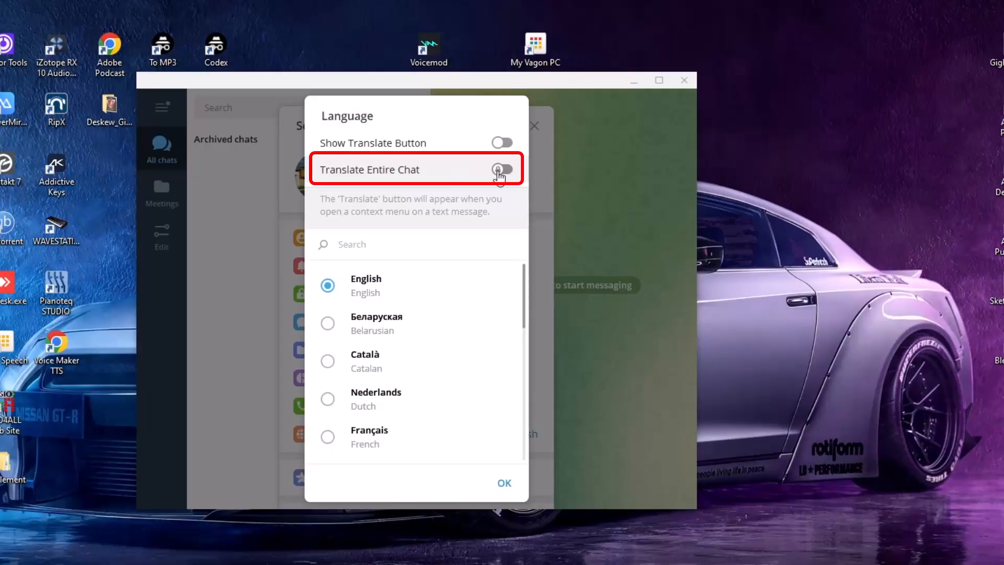
mouse_move(498, 172)
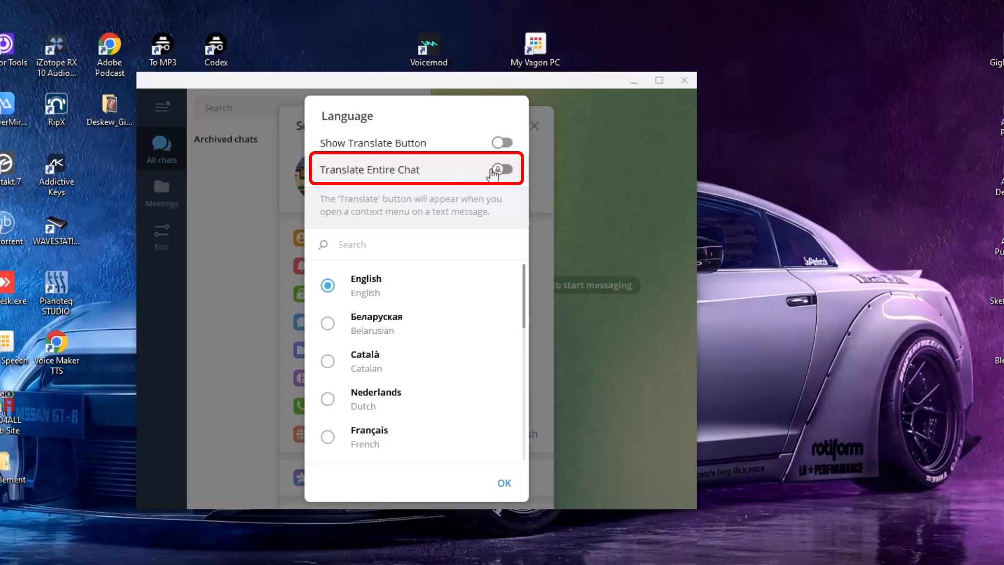
mouse_move(480, 173)
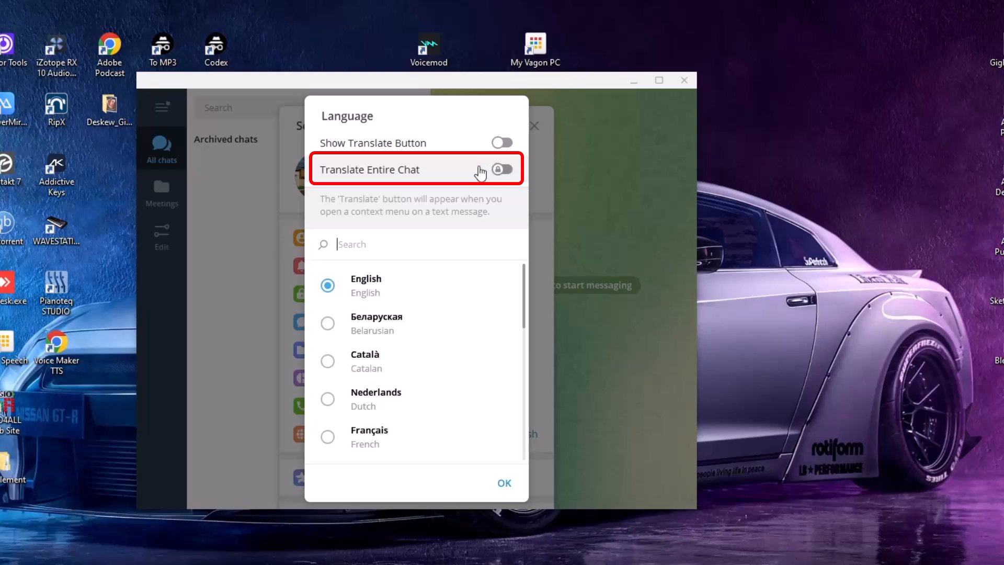
mouse_move(392, 173)
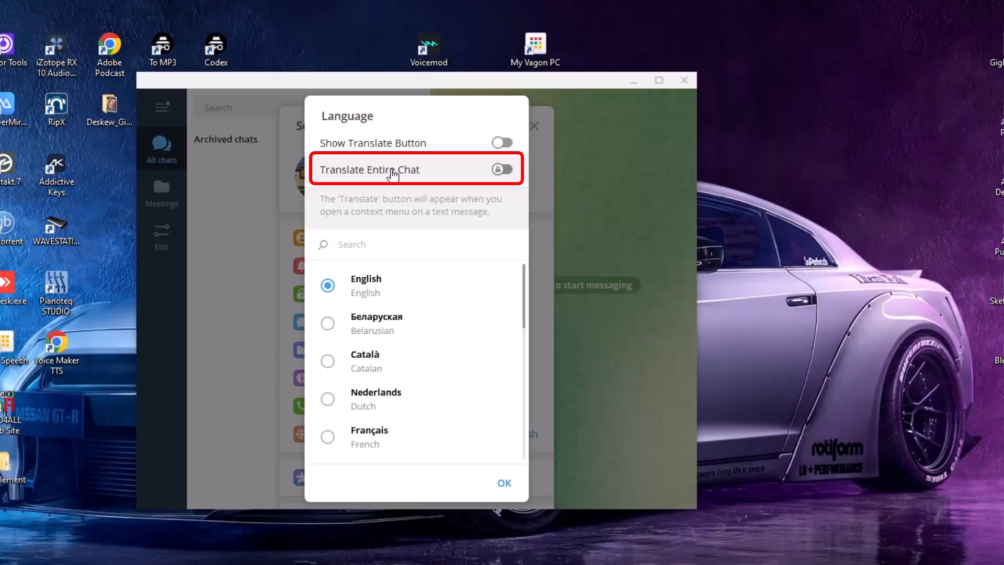
mouse_move(436, 179)
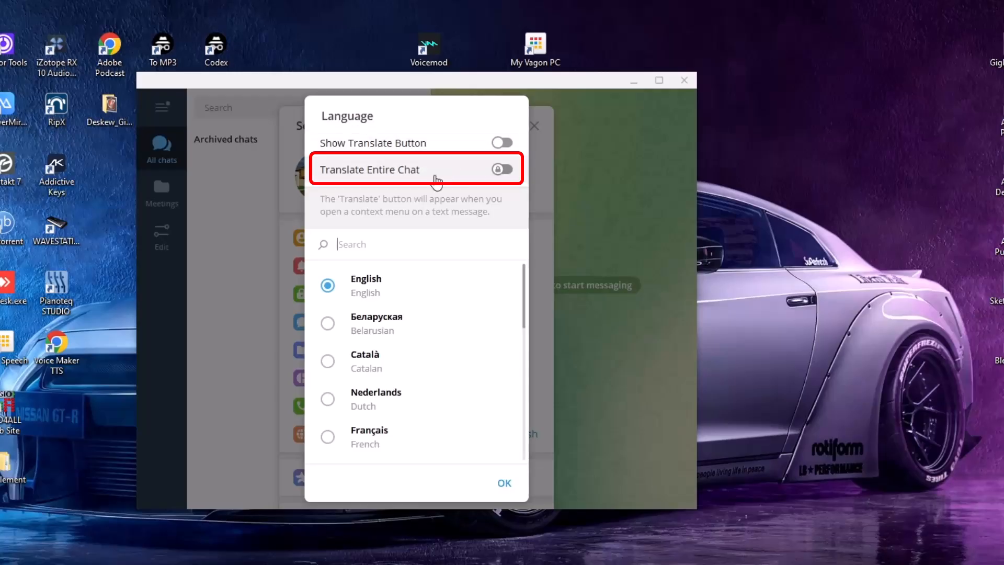
mouse_move(435, 175)
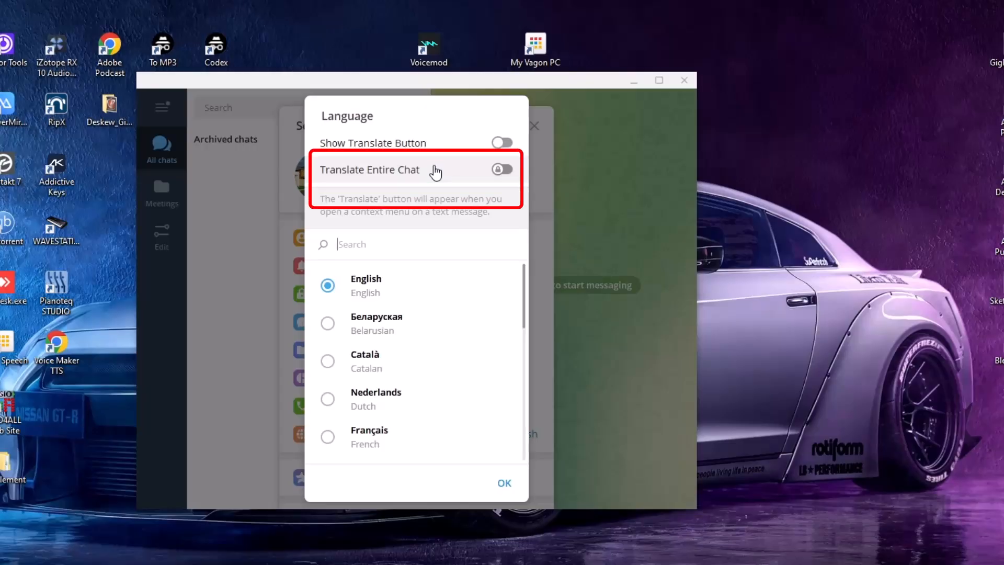
mouse_move(426, 277)
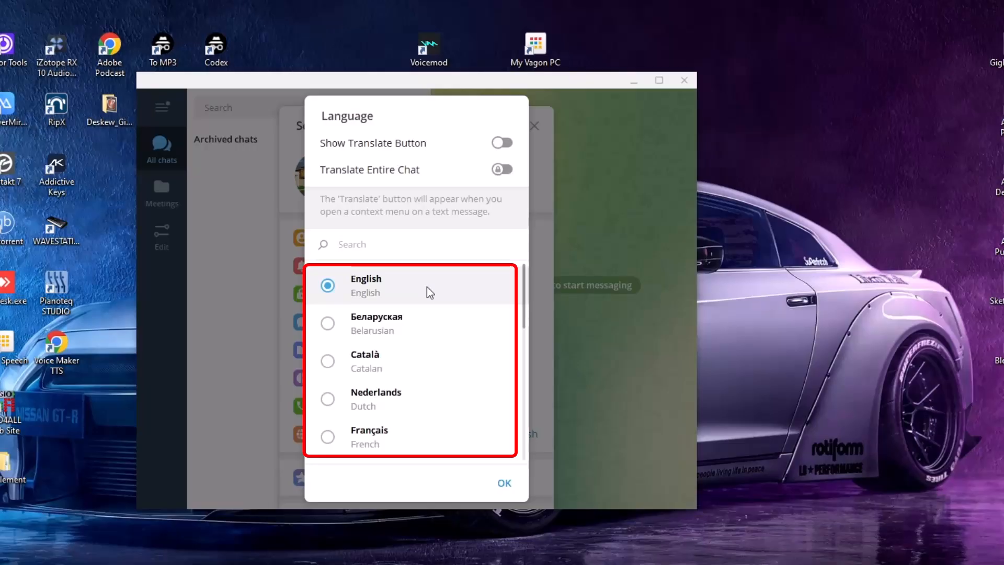
mouse_move(391, 322)
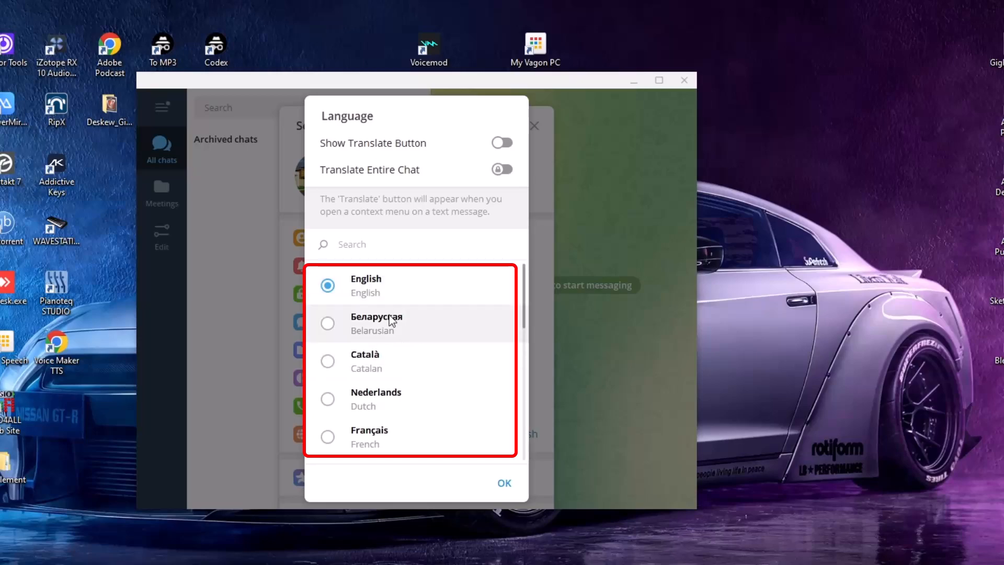
mouse_move(391, 177)
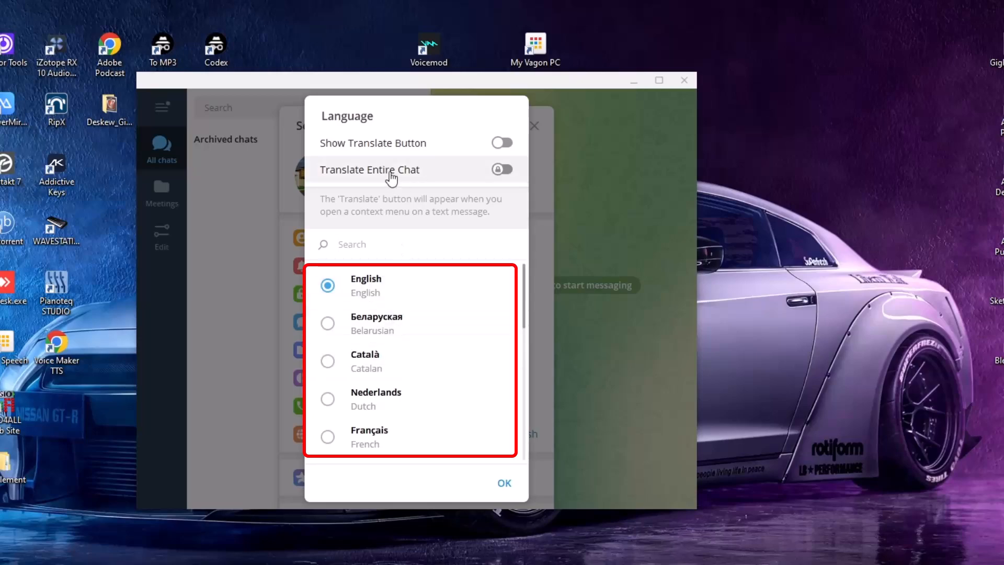
click(410, 244)
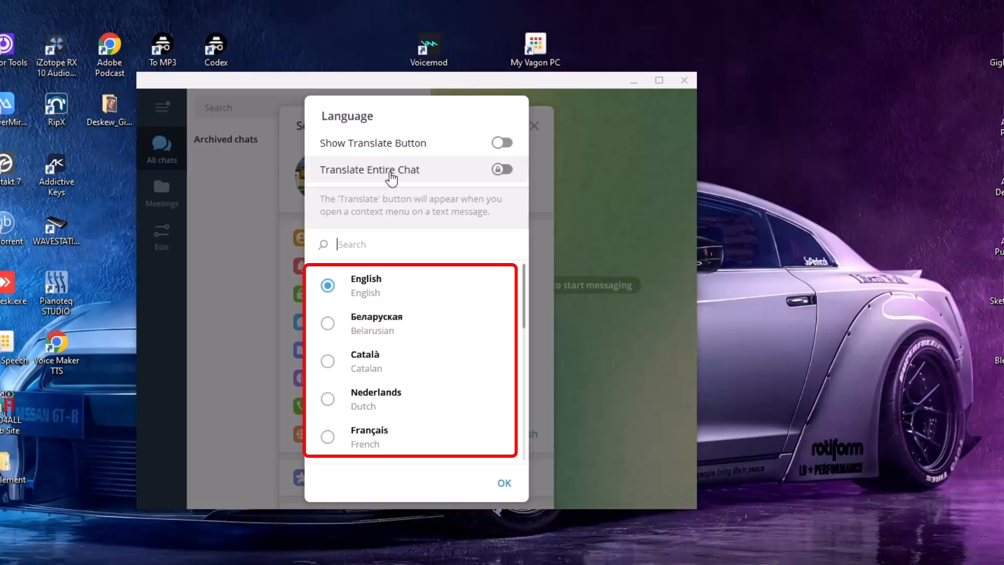
mouse_move(426, 281)
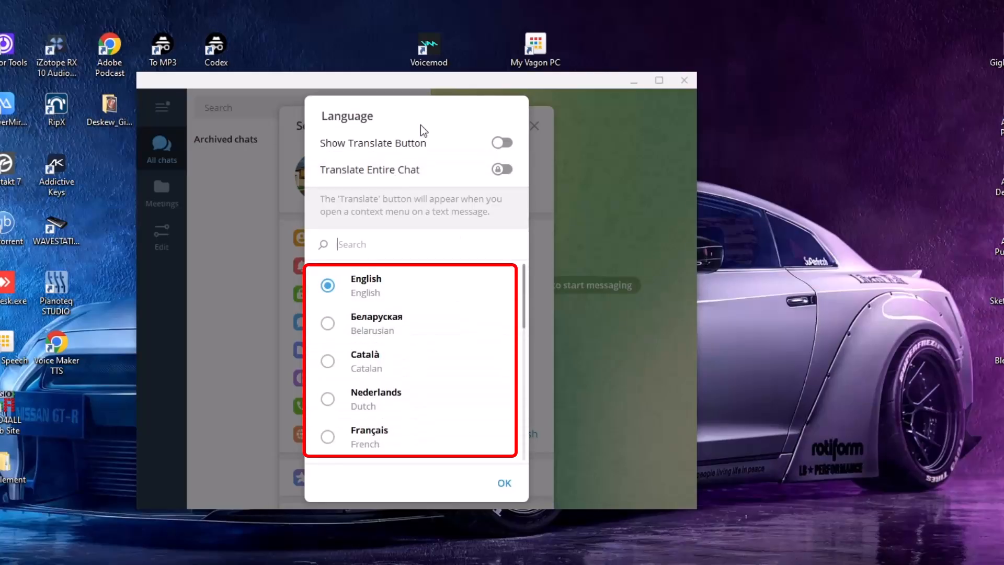
mouse_move(426, 170)
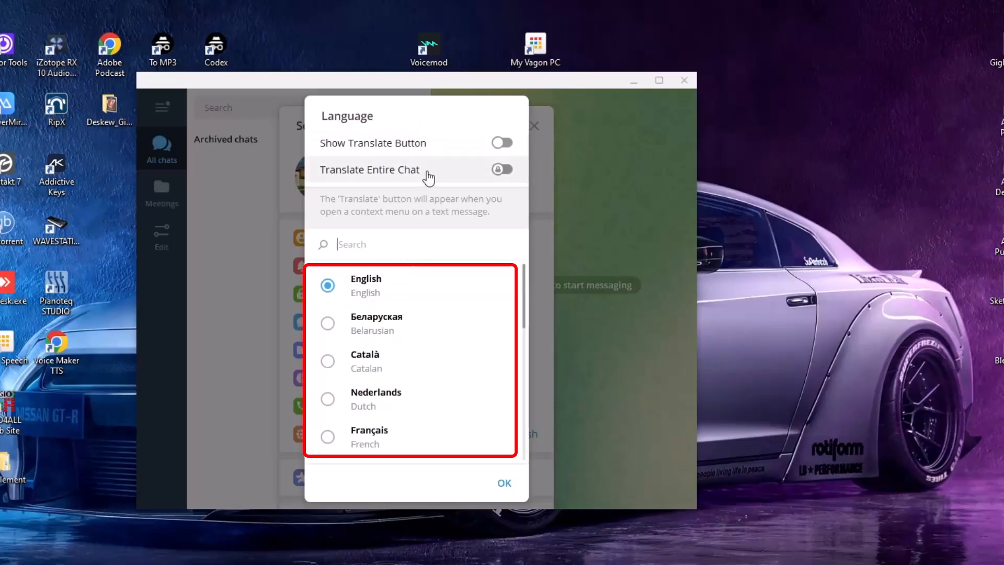
mouse_move(424, 192)
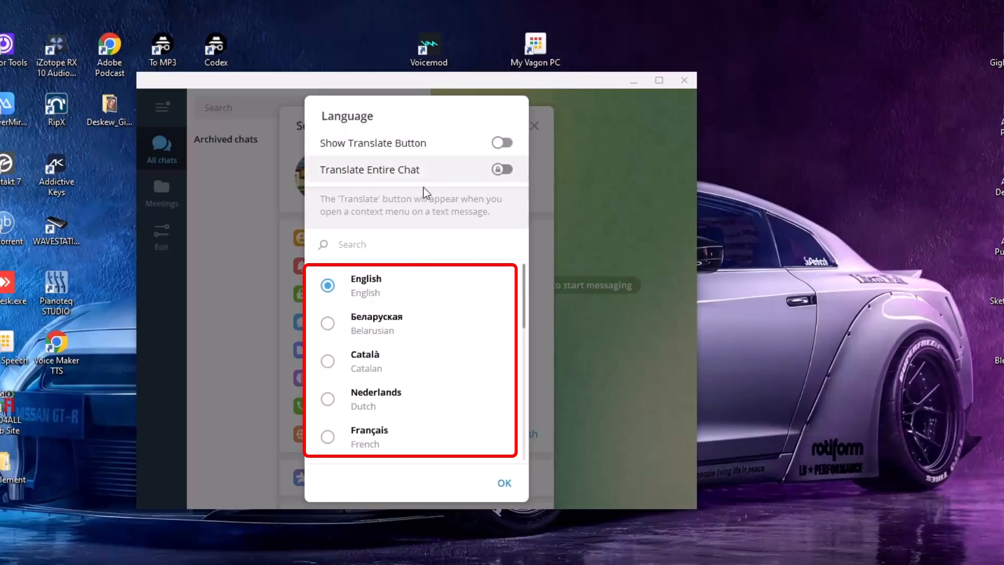
mouse_move(377, 298)
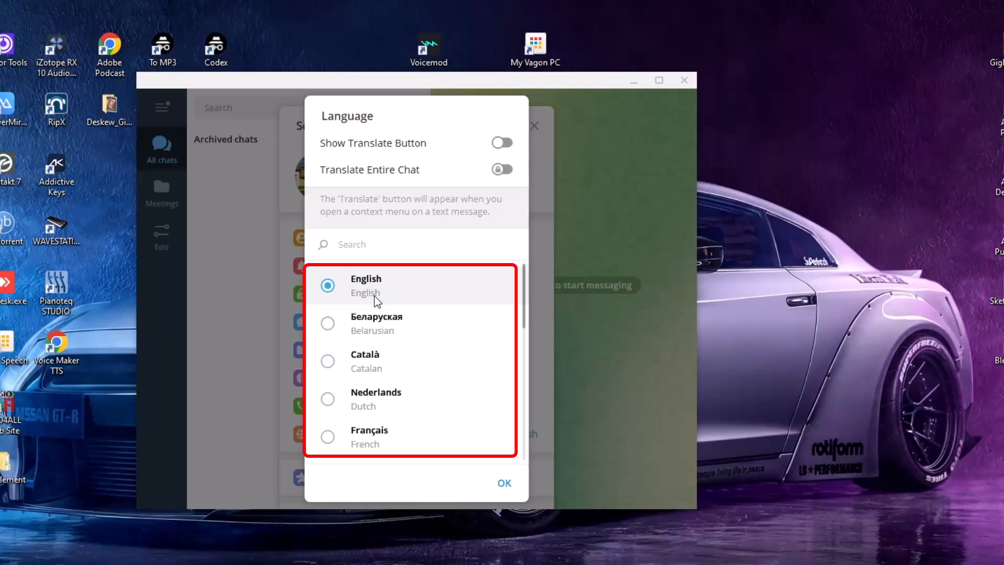
mouse_move(390, 315)
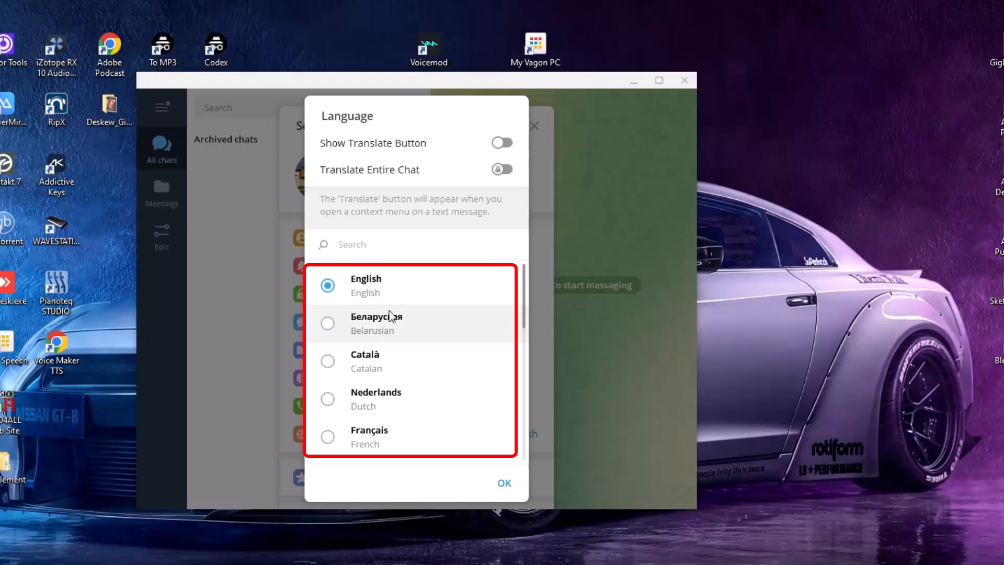
click(502, 142)
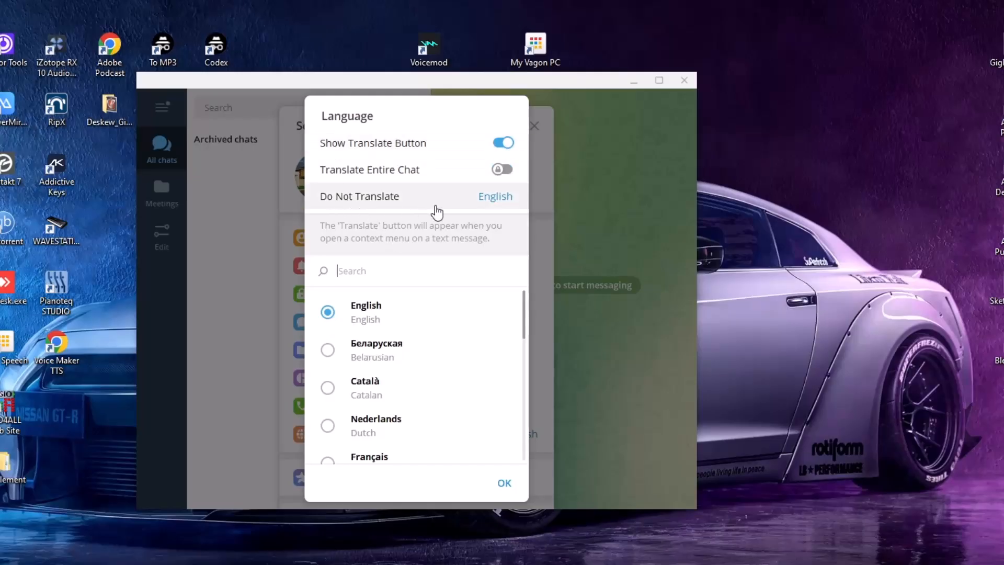
mouse_move(491, 200)
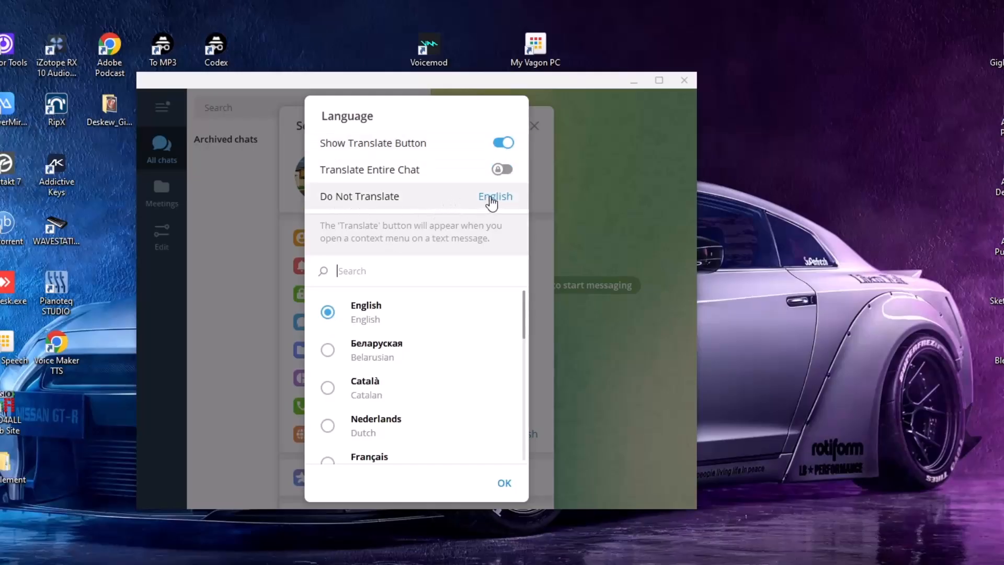
mouse_move(507, 169)
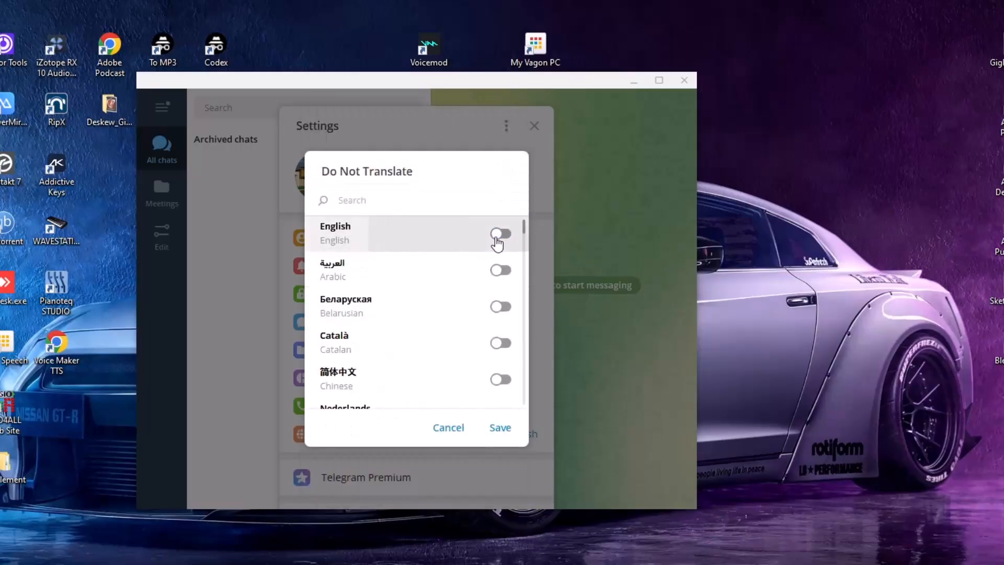
click(501, 233)
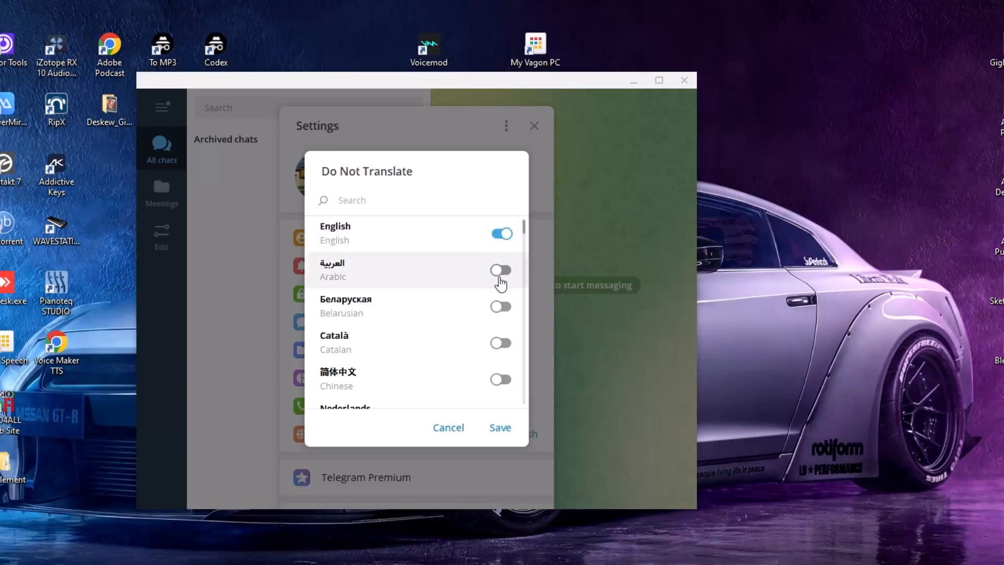
click(501, 270)
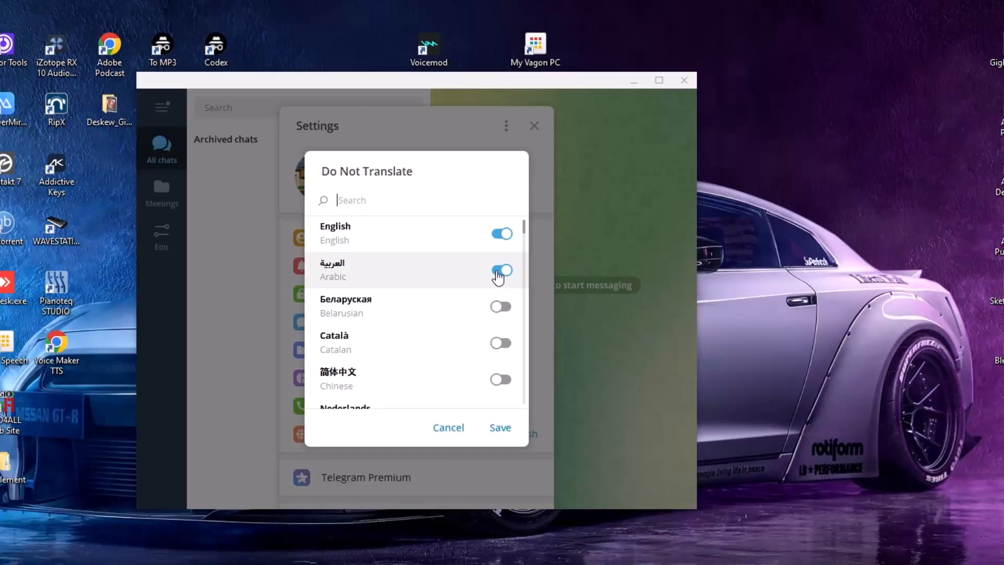
click(500, 270)
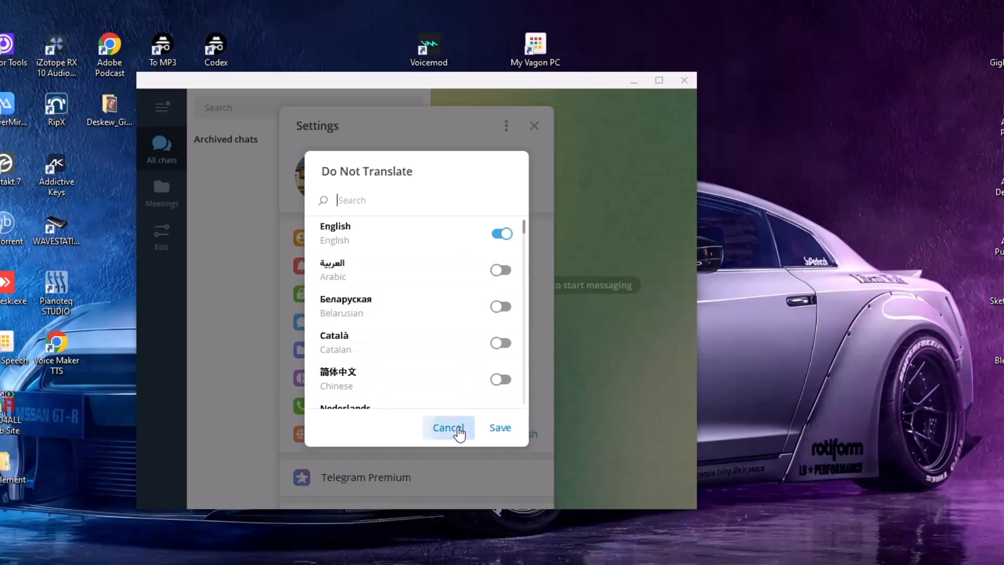
click(447, 428)
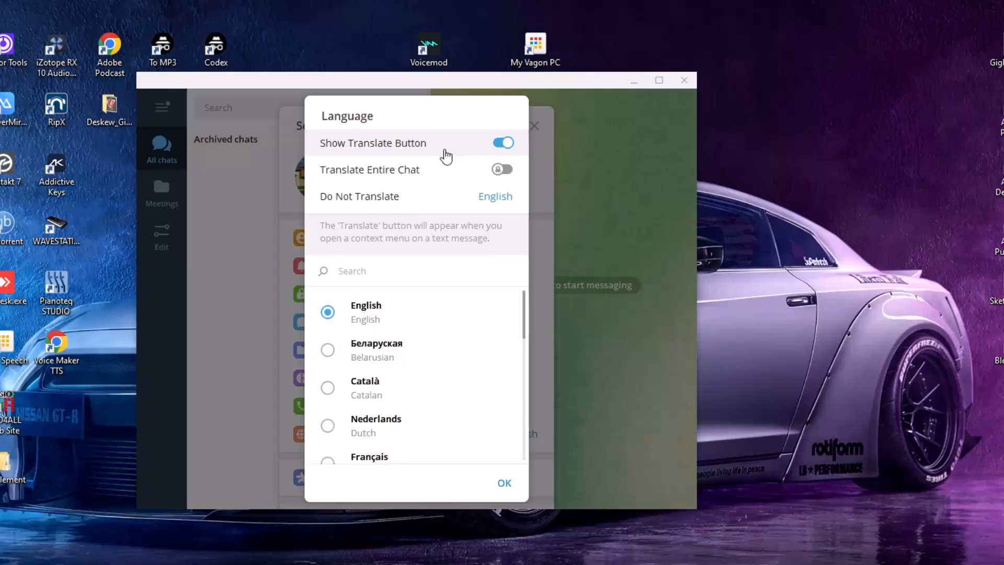
mouse_move(538, 167)
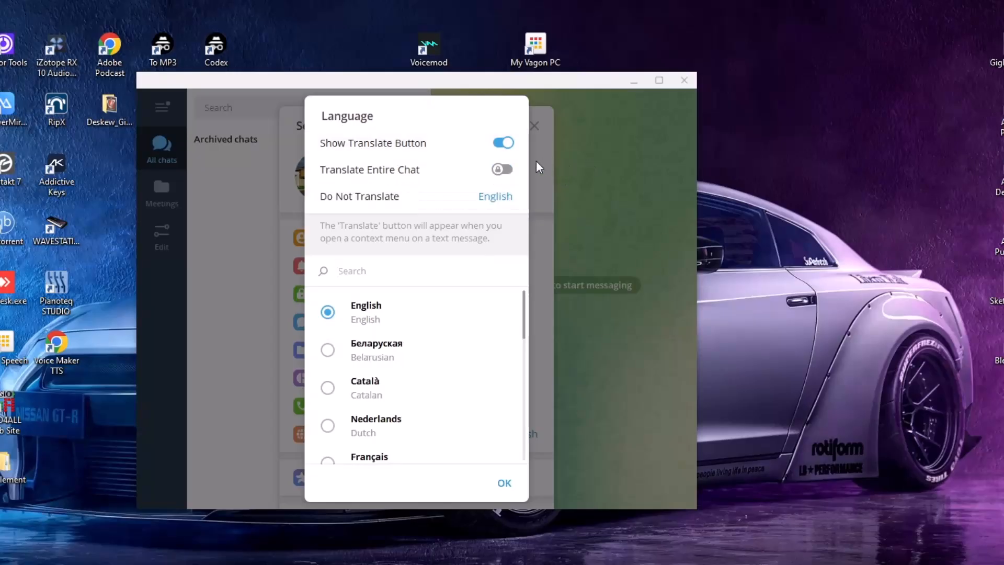
mouse_move(502, 169)
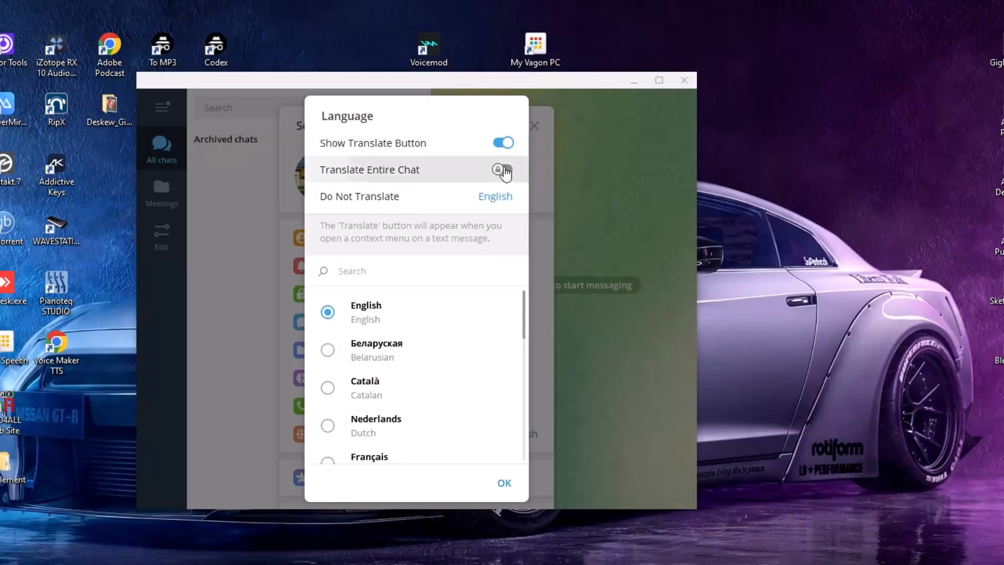
Try the Premium-locked Translate Entire Chat toggle, dismiss the offer, and close settings.
click(503, 169)
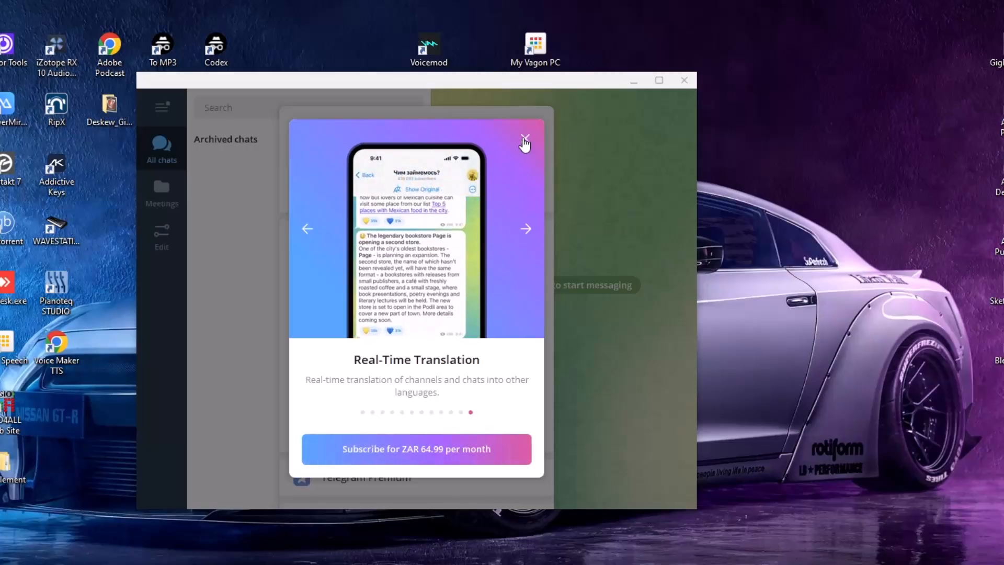
click(525, 138)
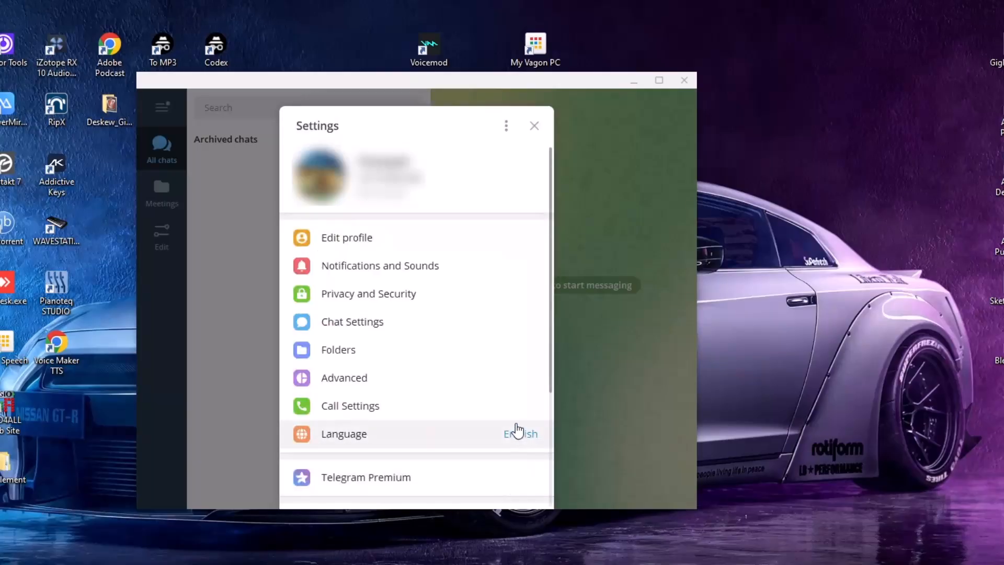
click(534, 125)
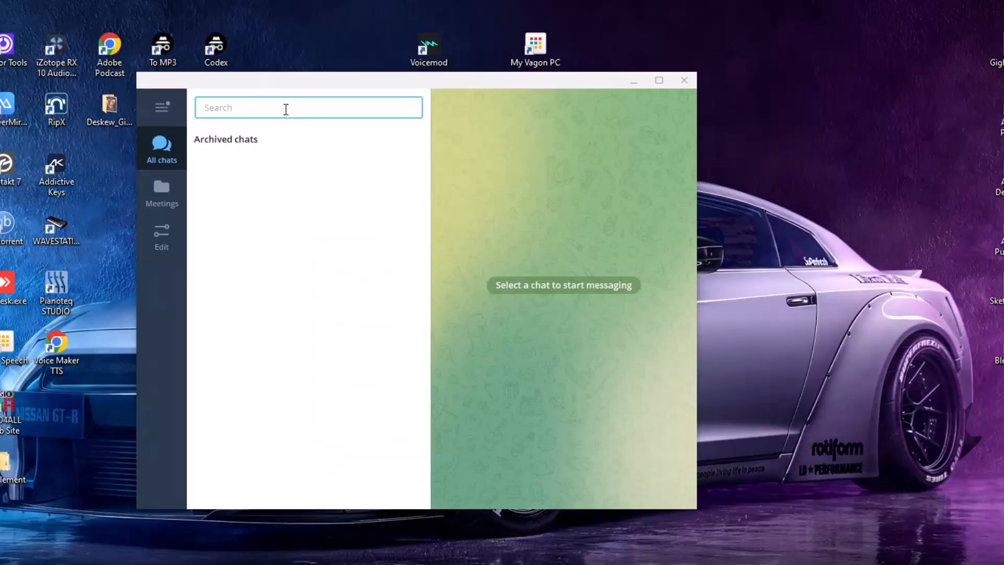
Search 'chinese' and open the 新币担保资源大群 group from the results.
text(jap)
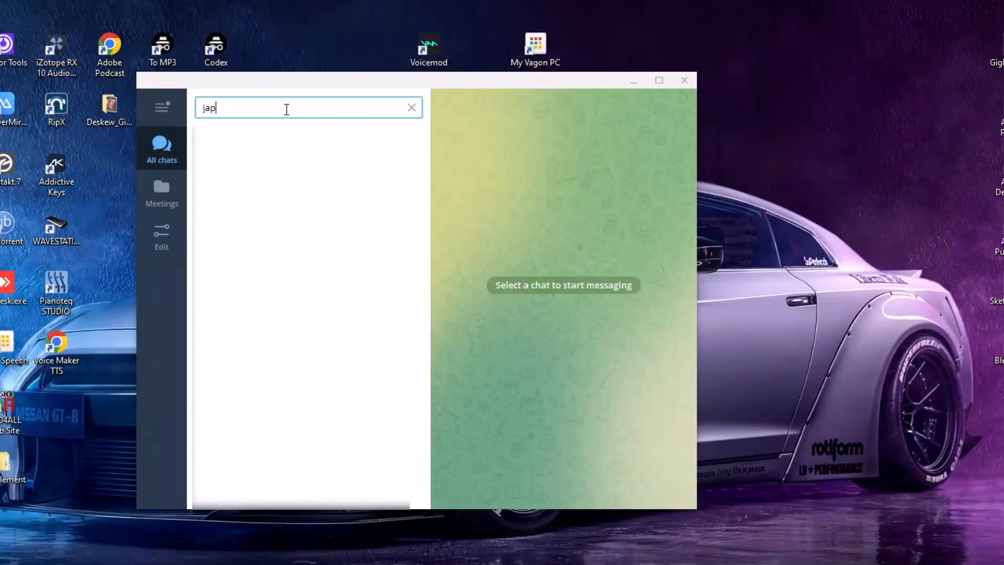
text(chi)
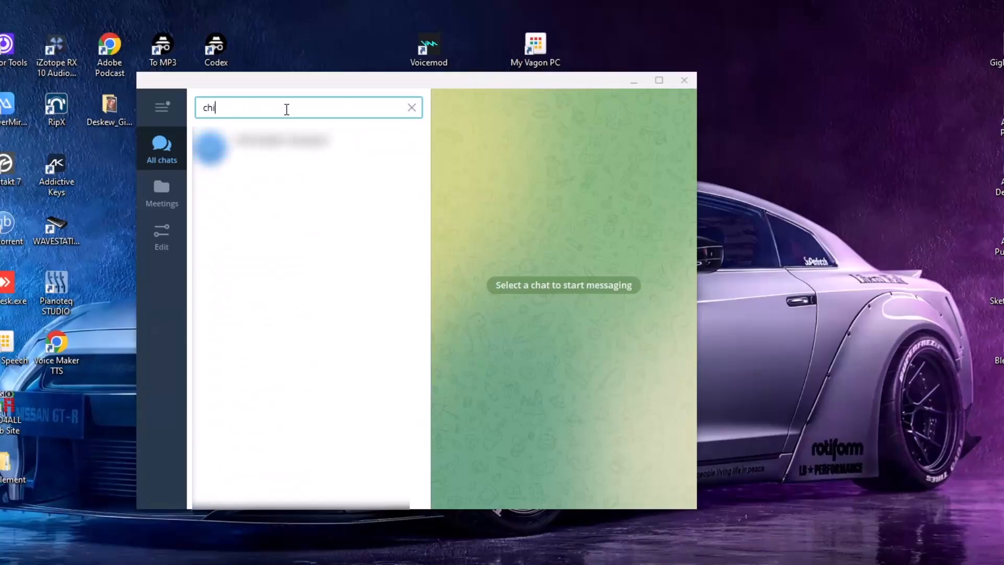
text(nese)
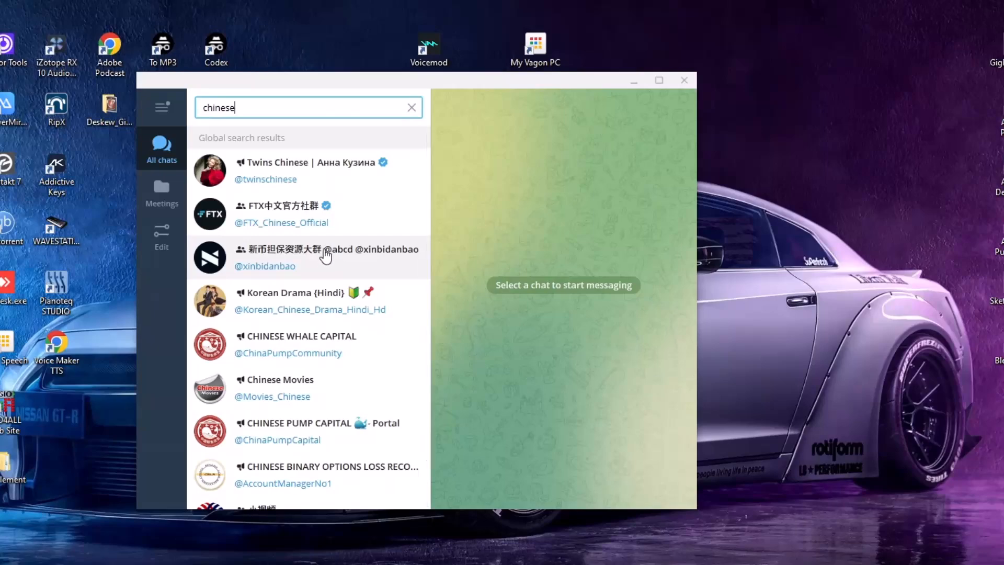
click(320, 256)
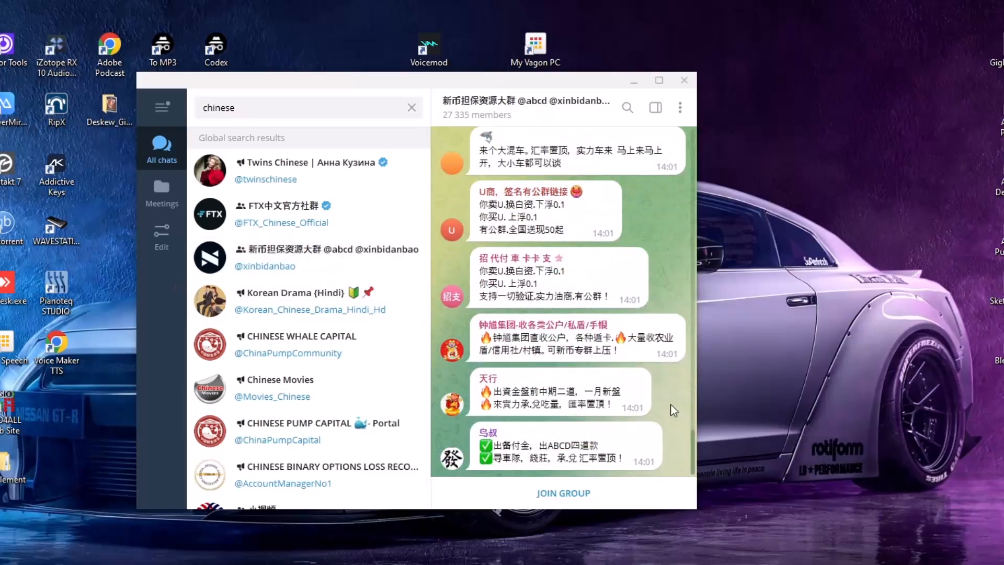
mouse_move(574, 326)
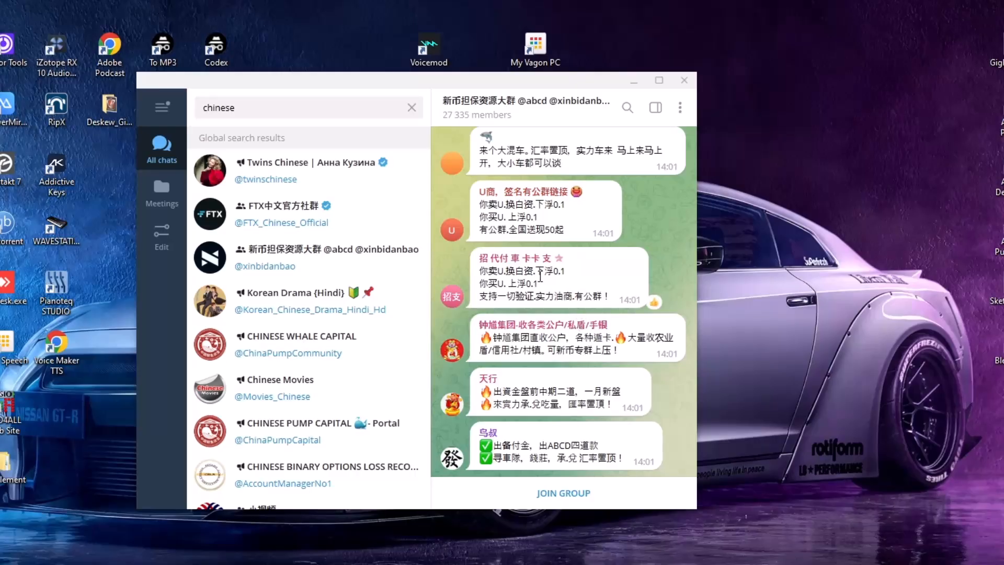
Scroll up through earlier messages in the 新币担保资源大群 group.
scroll(up, 3)
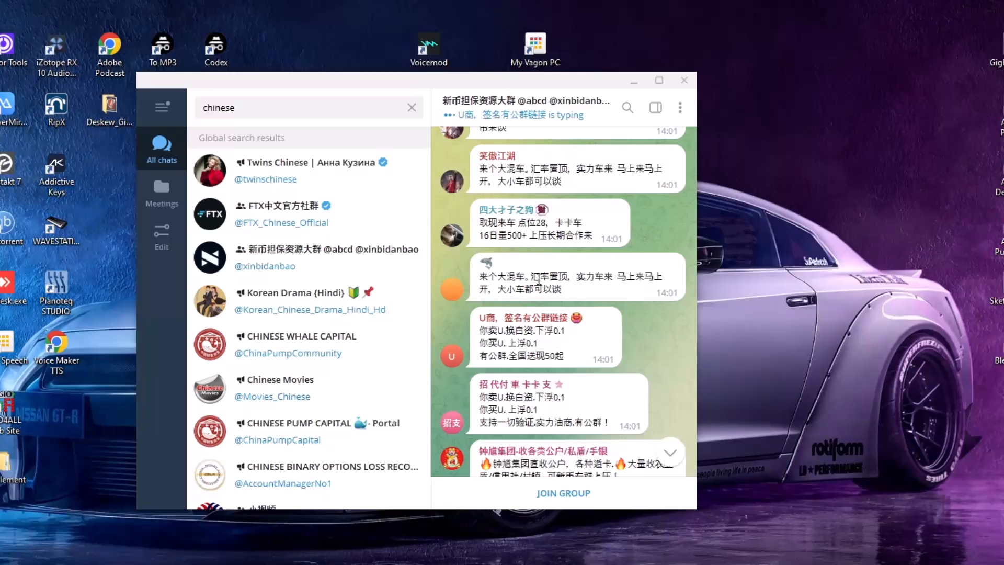
mouse_move(637, 425)
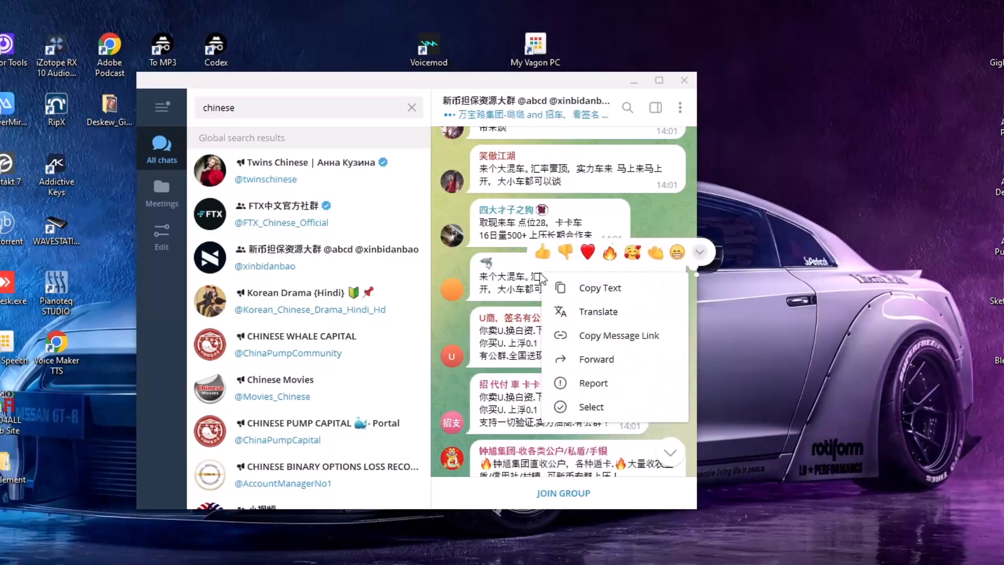
mouse_move(599, 313)
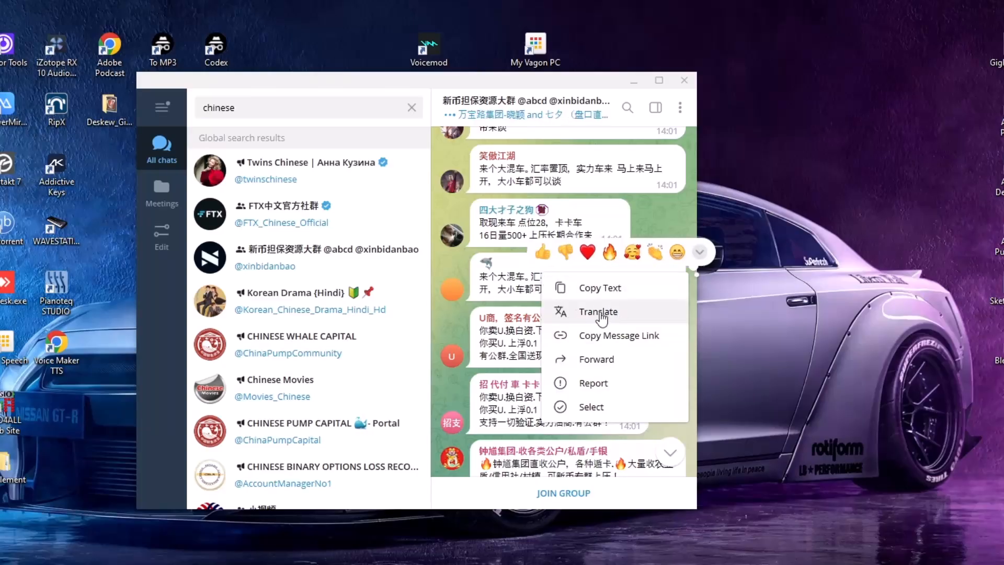
Translate the orange-avatar message, expand the original Chinese text, then dismiss.
click(599, 312)
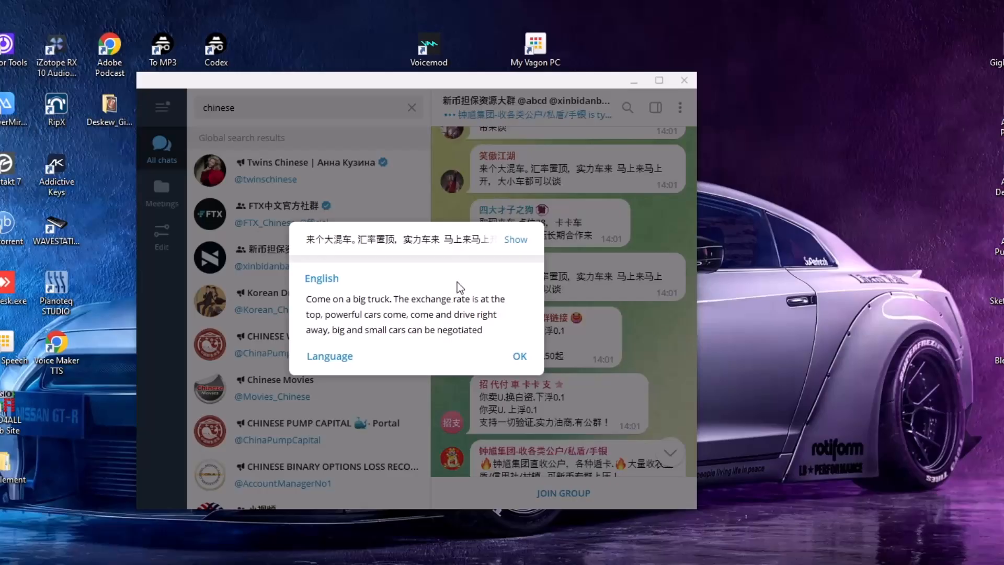
click(515, 239)
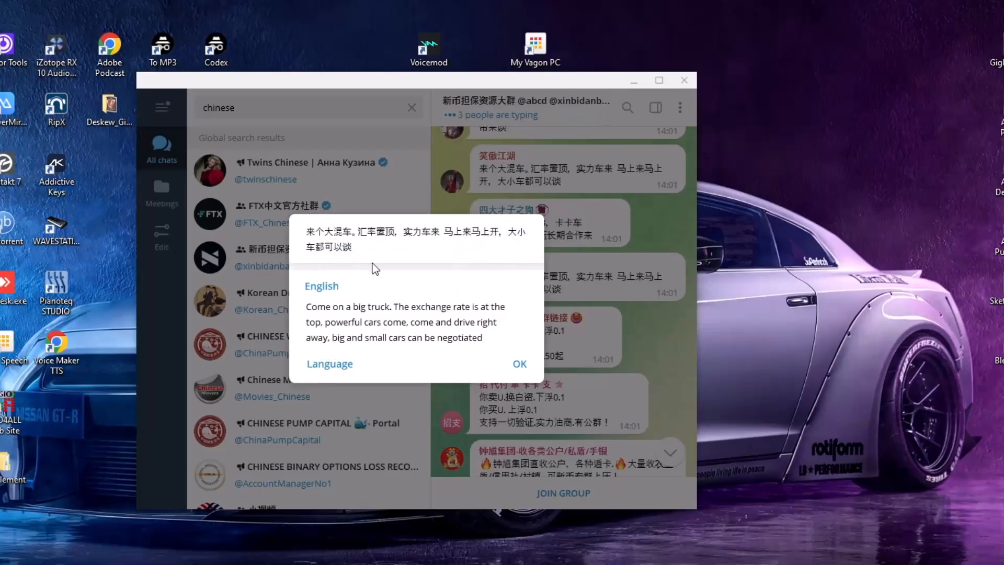
click(519, 363)
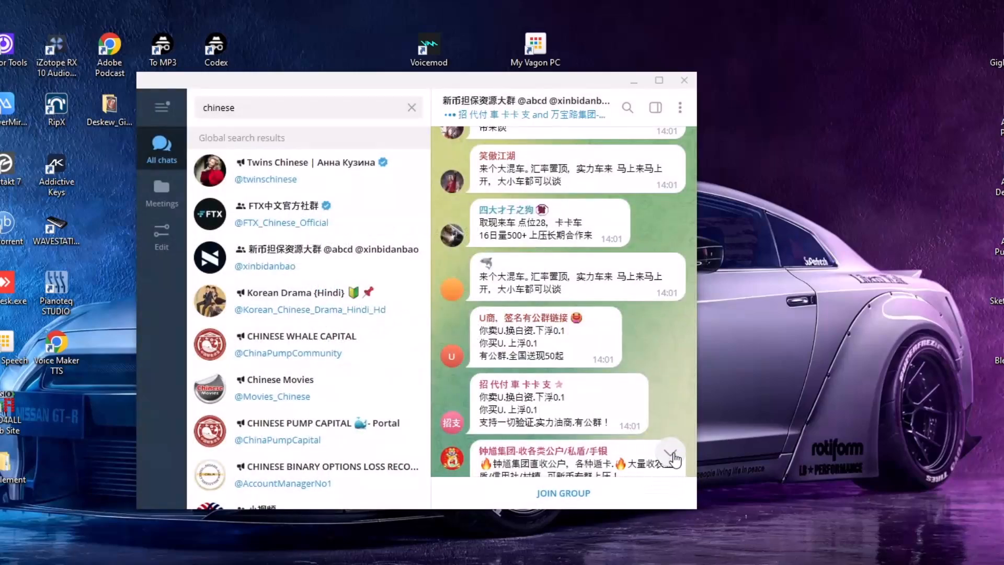
scroll(down, 3)
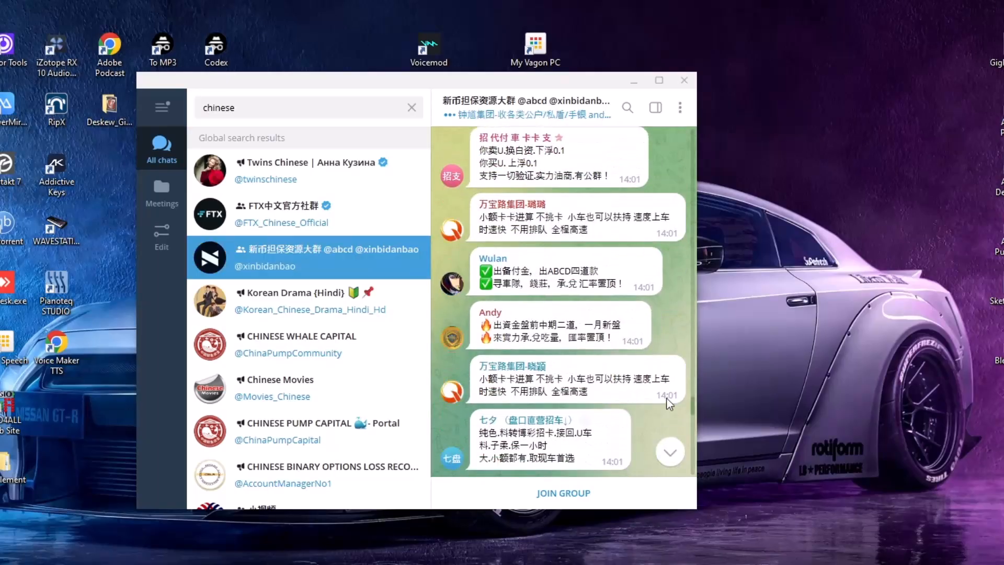
mouse_move(610, 405)
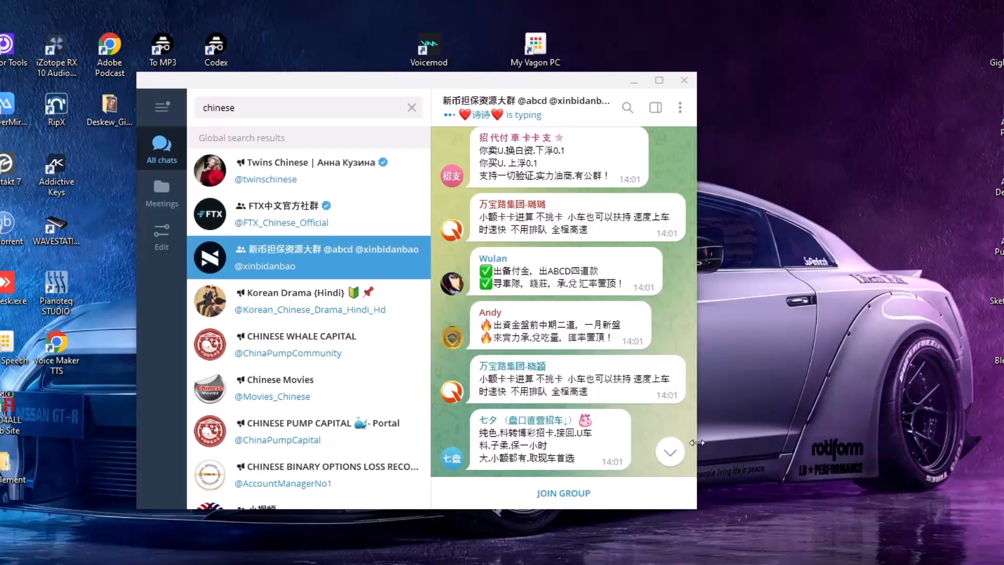
scroll(down, 3)
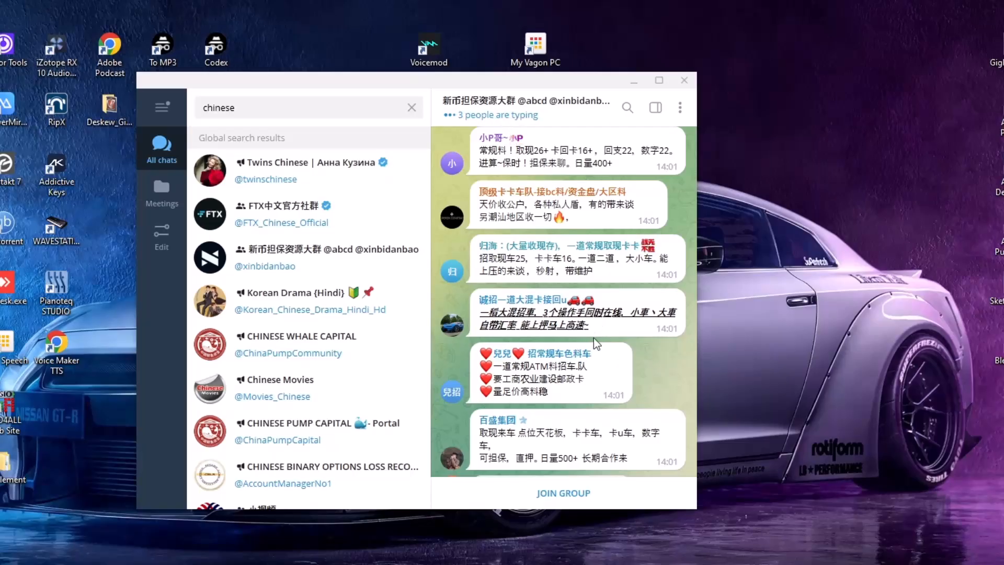
right_click(538, 373)
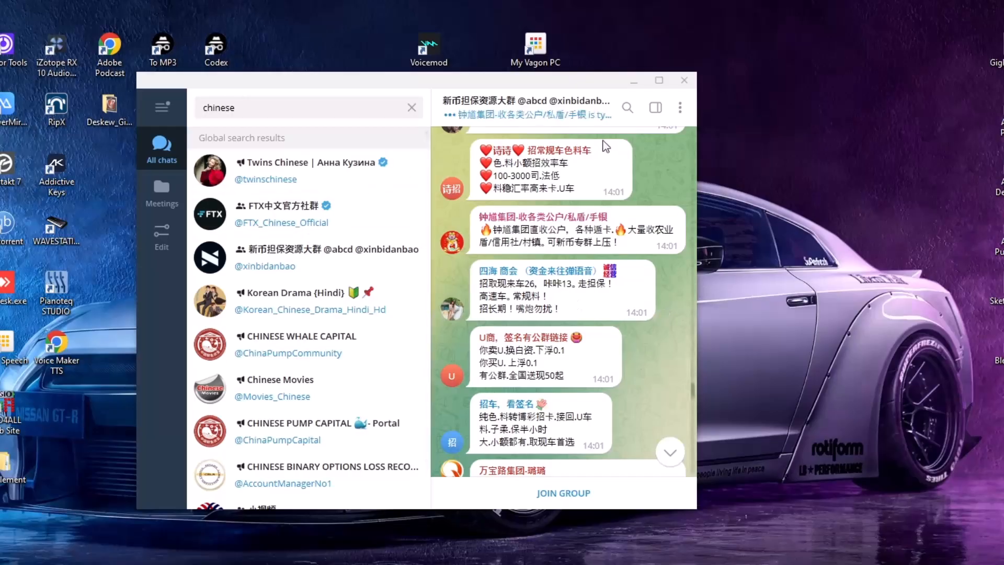
mouse_move(648, 391)
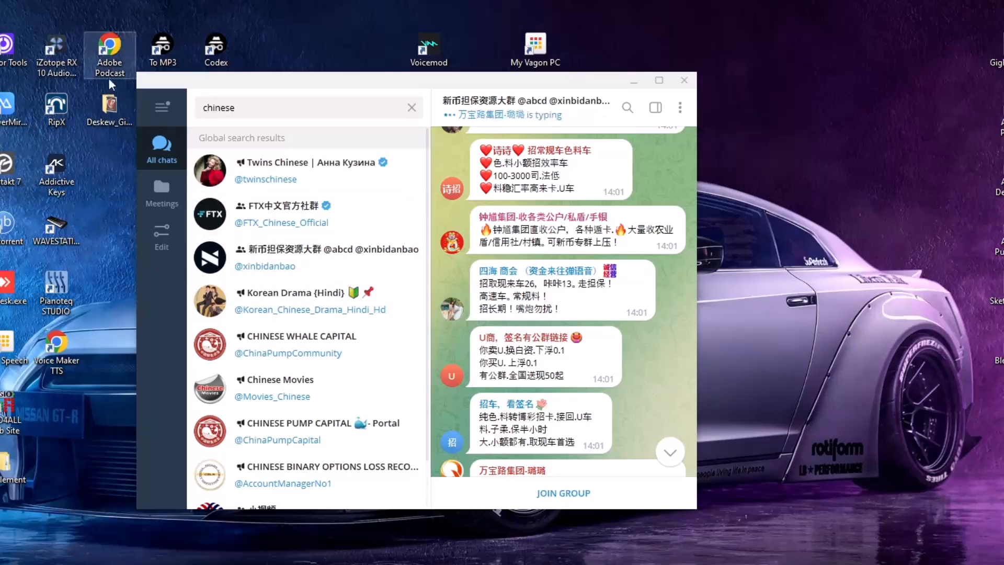
click(160, 107)
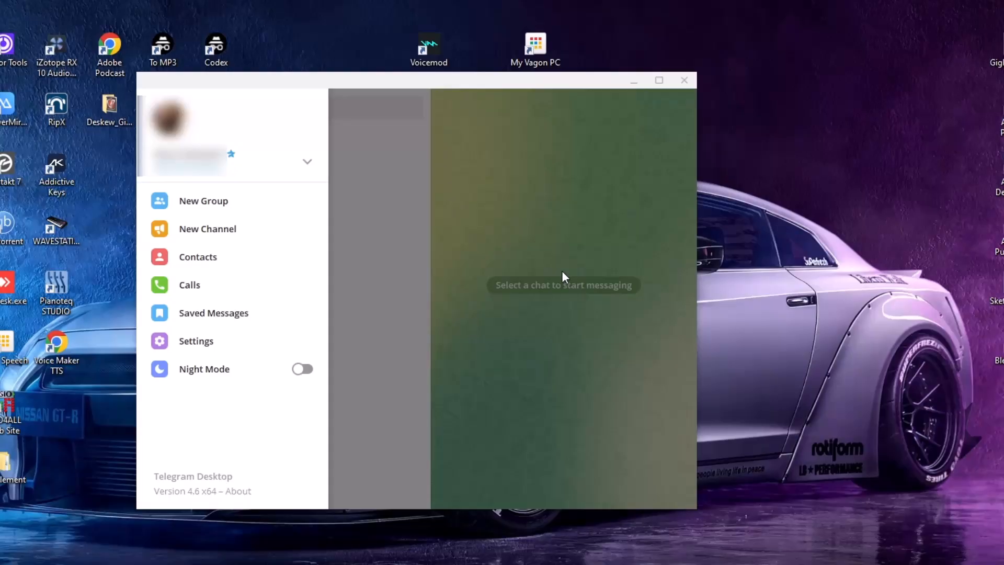
mouse_move(234, 157)
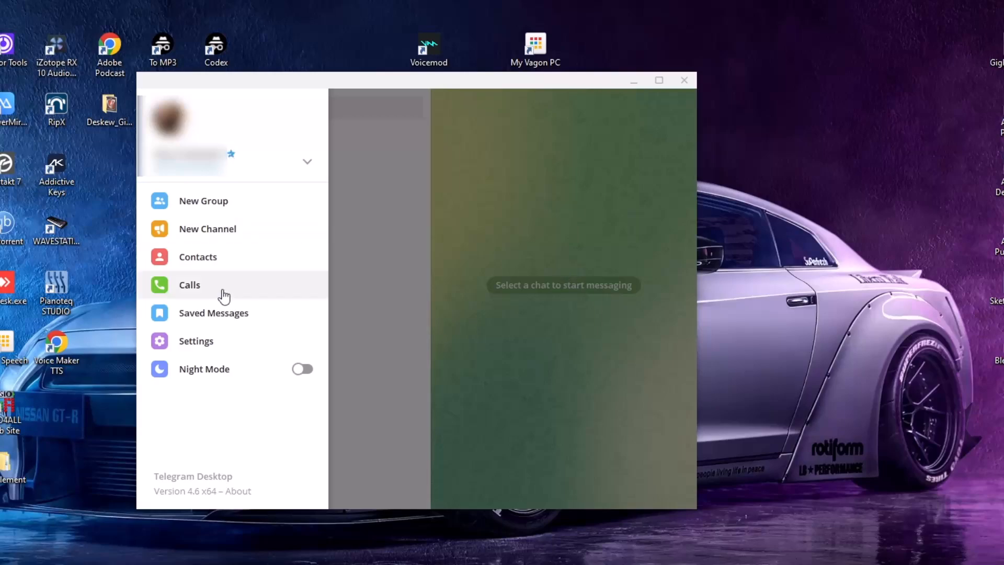
mouse_move(213, 346)
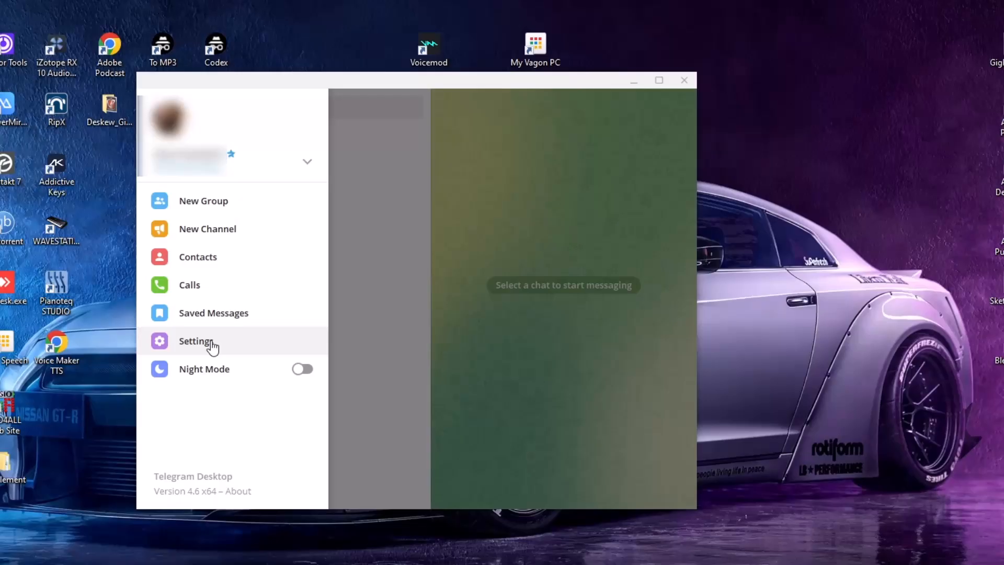
Open the Settings window from the side menu.
click(196, 340)
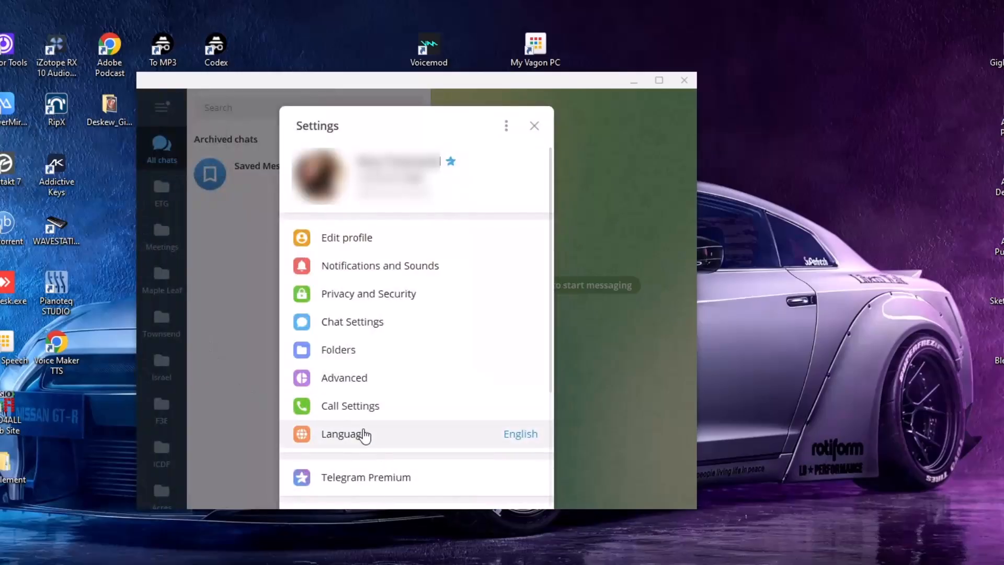
Open Language options and toggle Translate Entire Chat off, then back on.
click(345, 433)
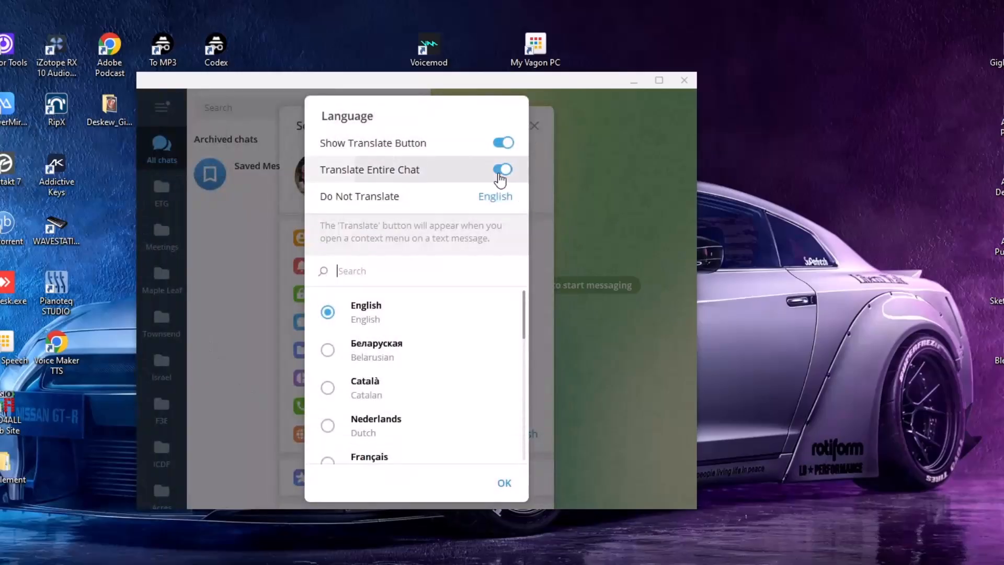
click(502, 170)
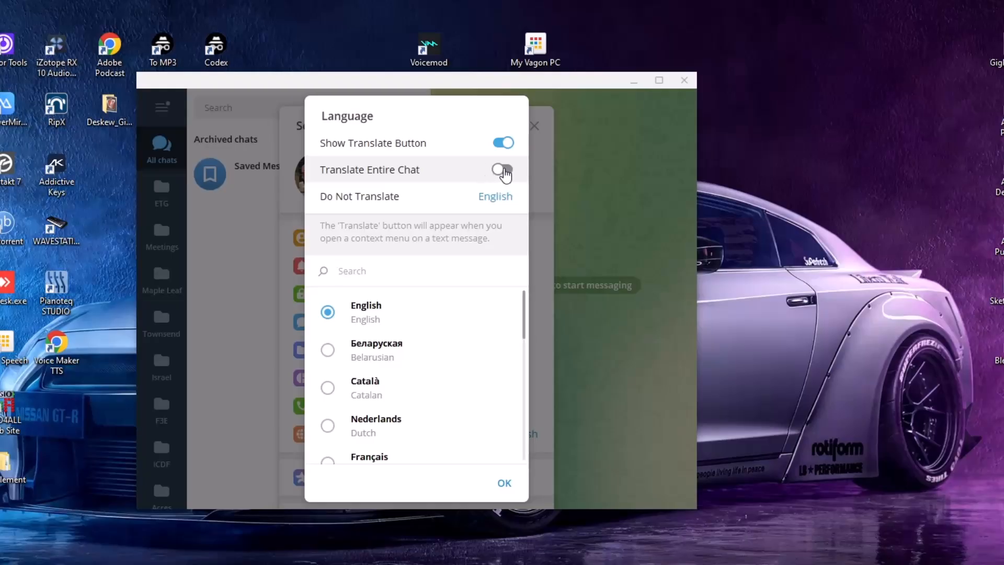
click(503, 169)
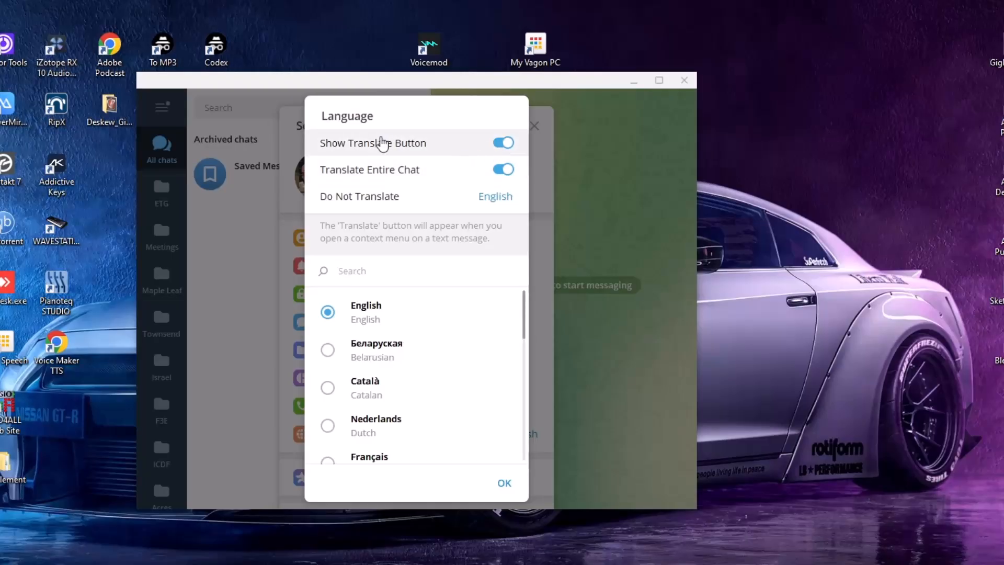
mouse_move(506, 185)
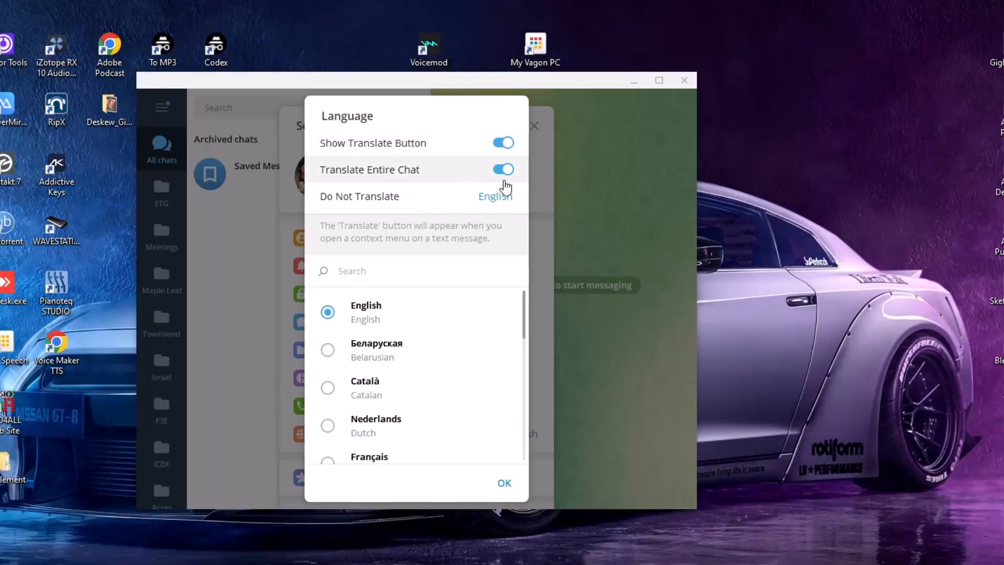
mouse_move(466, 176)
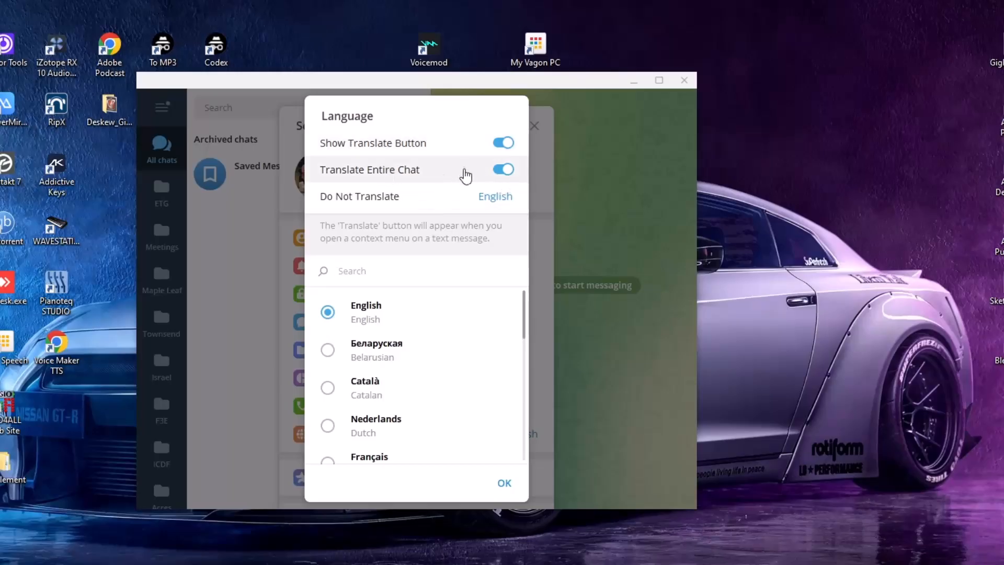
mouse_move(403, 180)
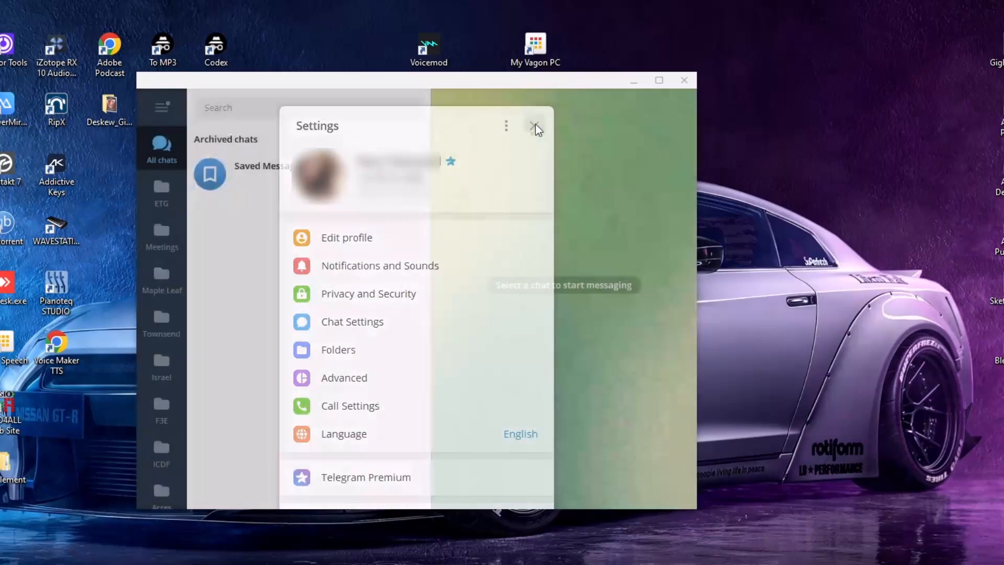
click(536, 126)
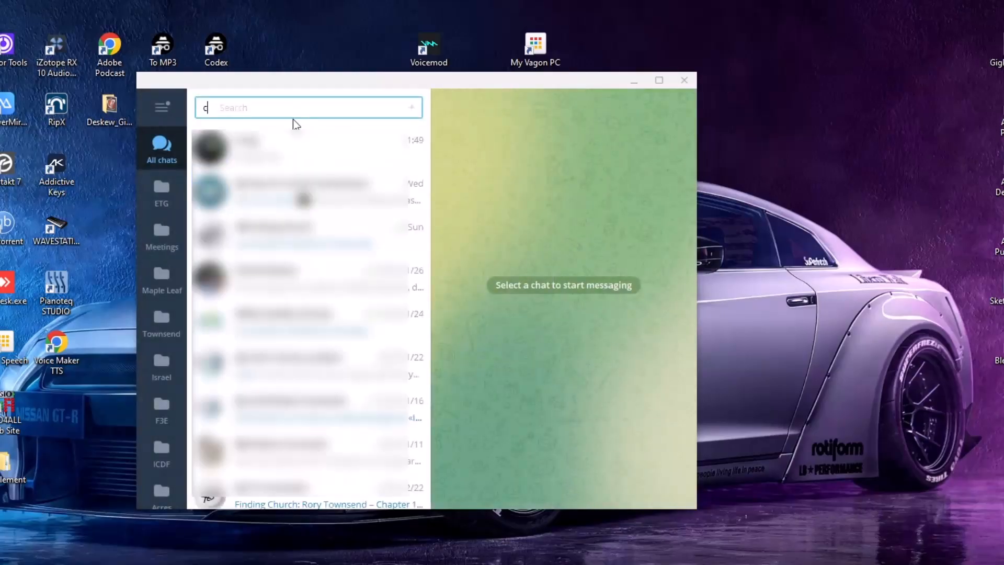
text(hine)
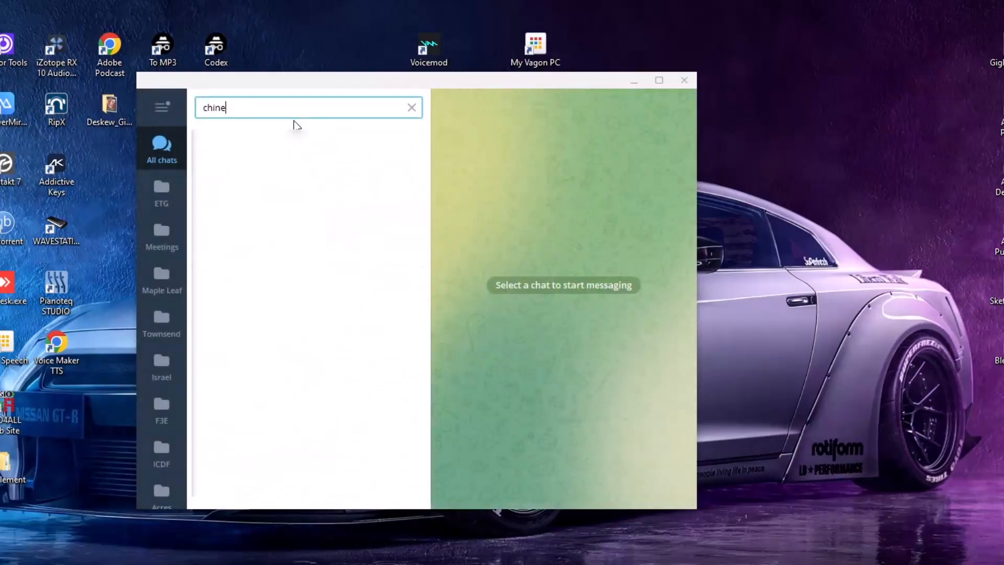
text(se)
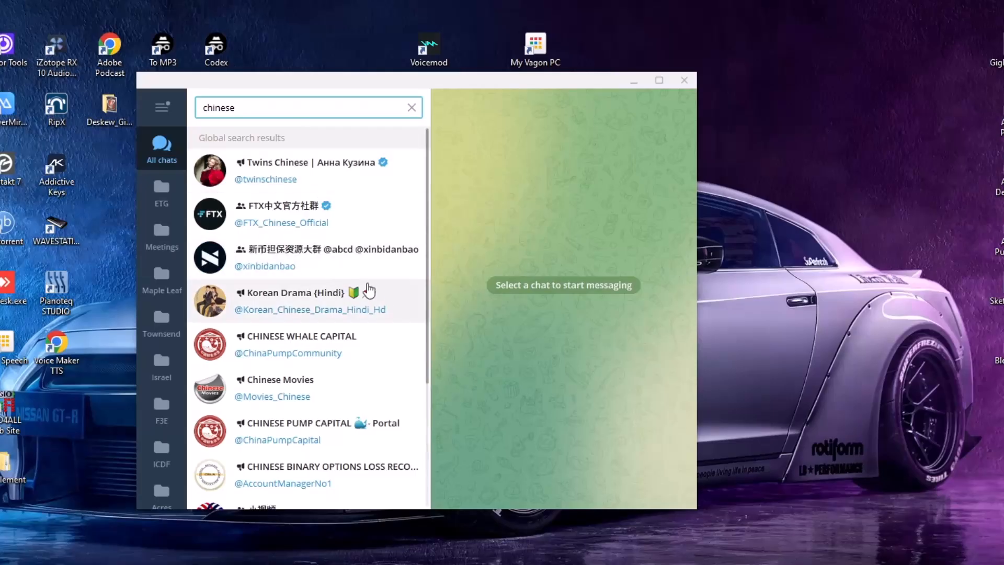
mouse_move(304, 254)
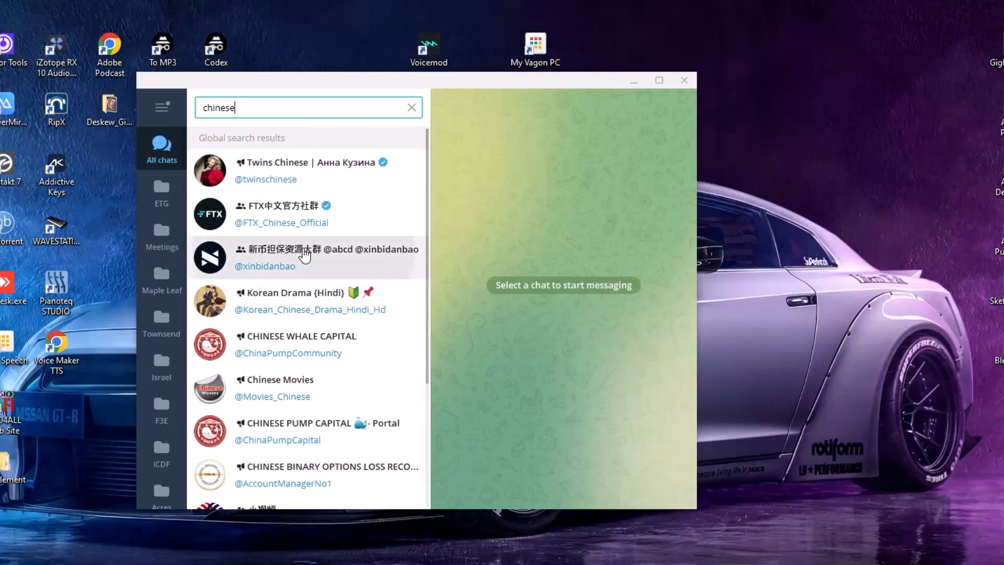
click(307, 256)
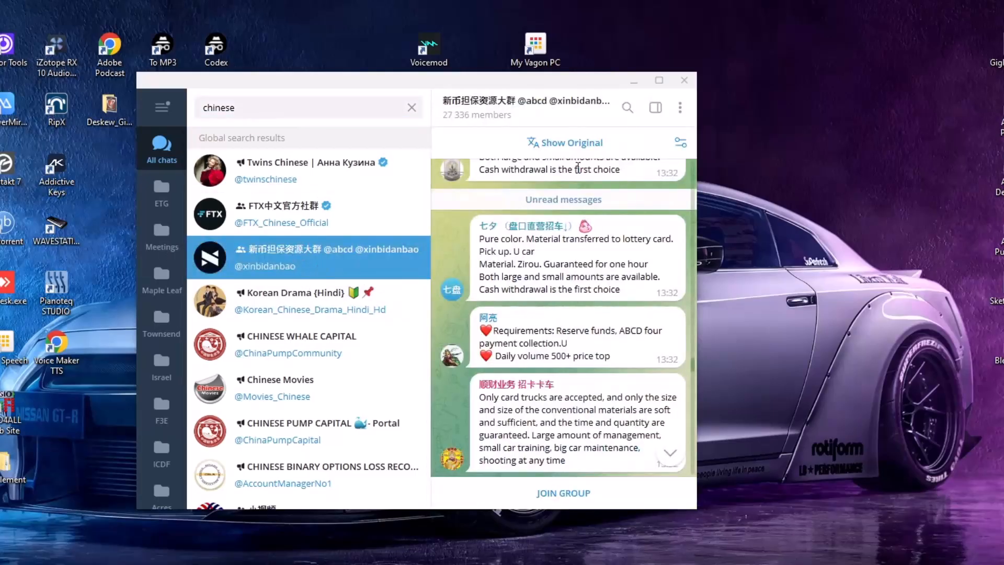
mouse_move(575, 146)
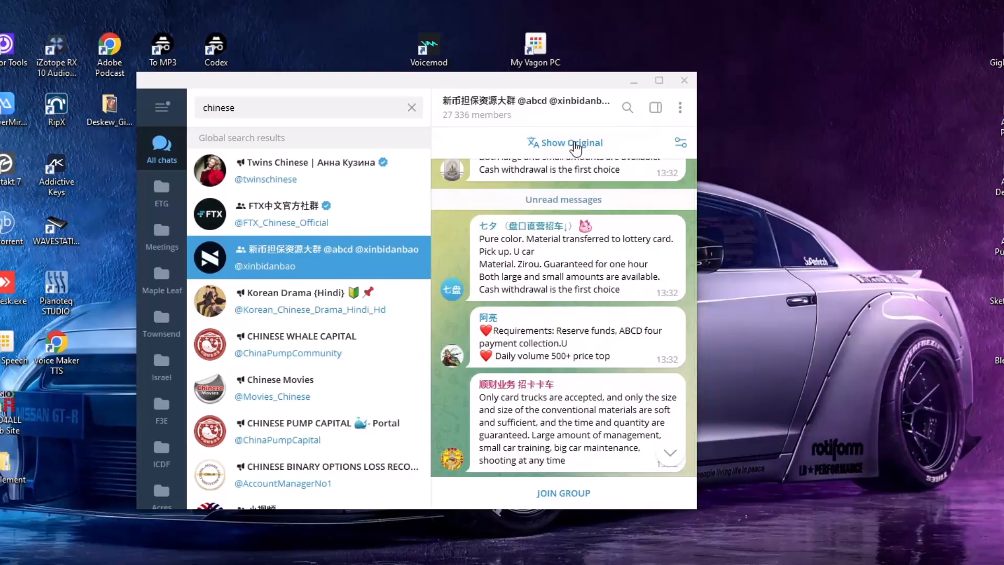
click(564, 142)
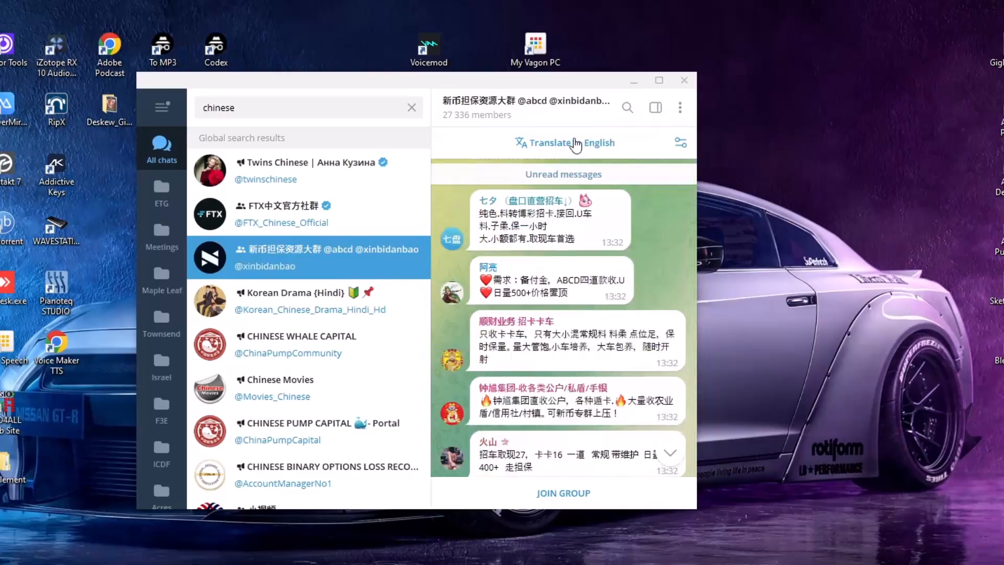
mouse_move(500, 142)
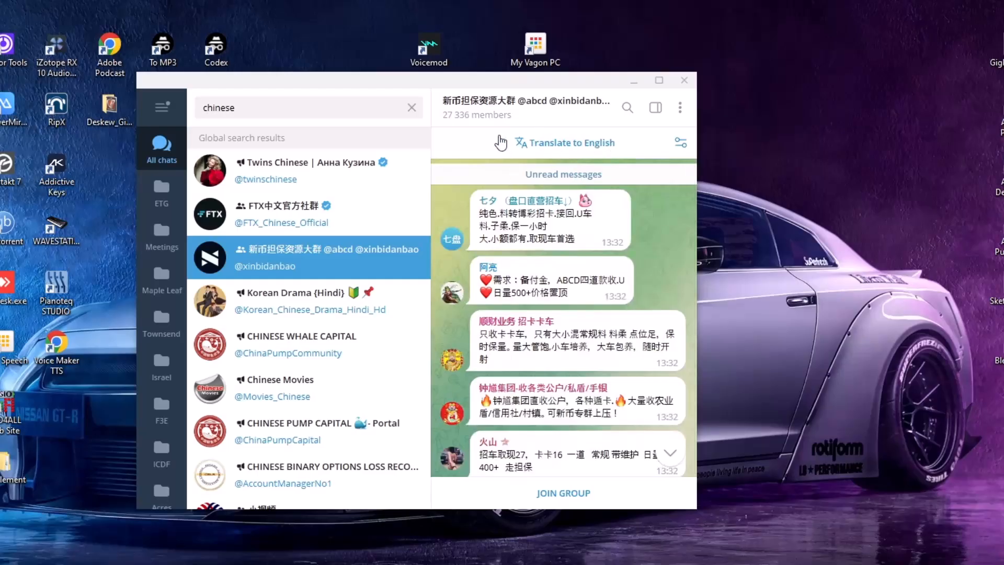
mouse_move(623, 155)
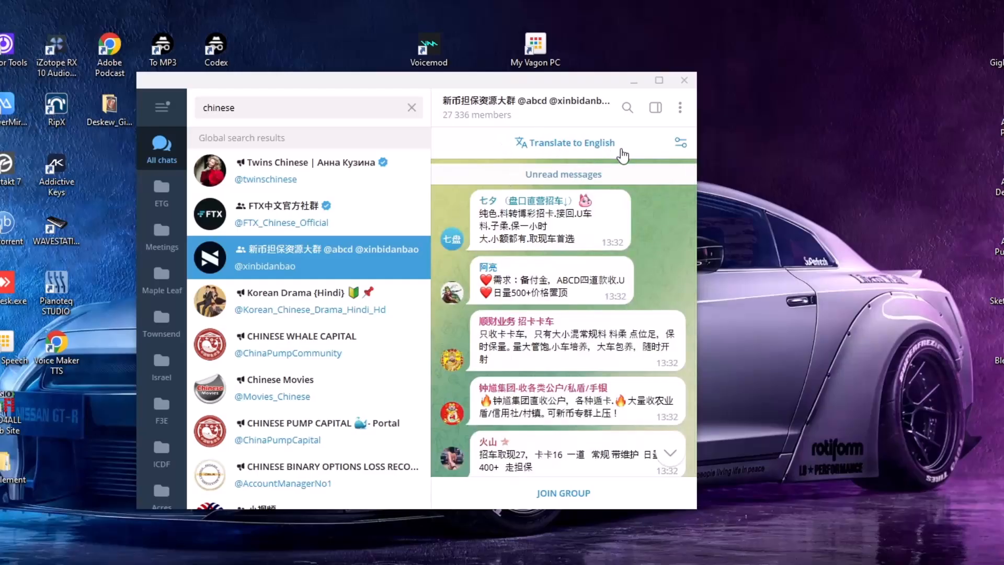
scroll(down, 3)
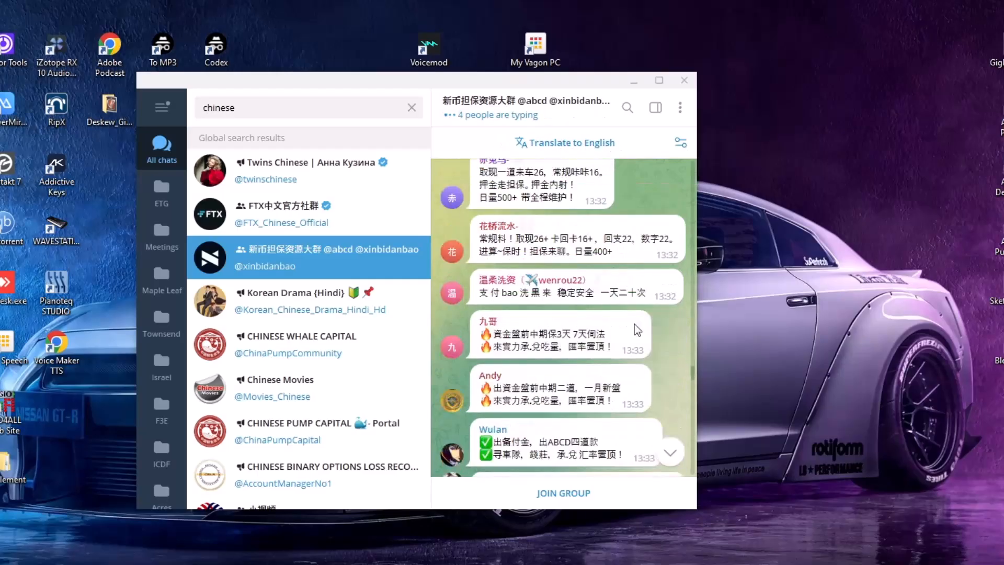
scroll(down, 3)
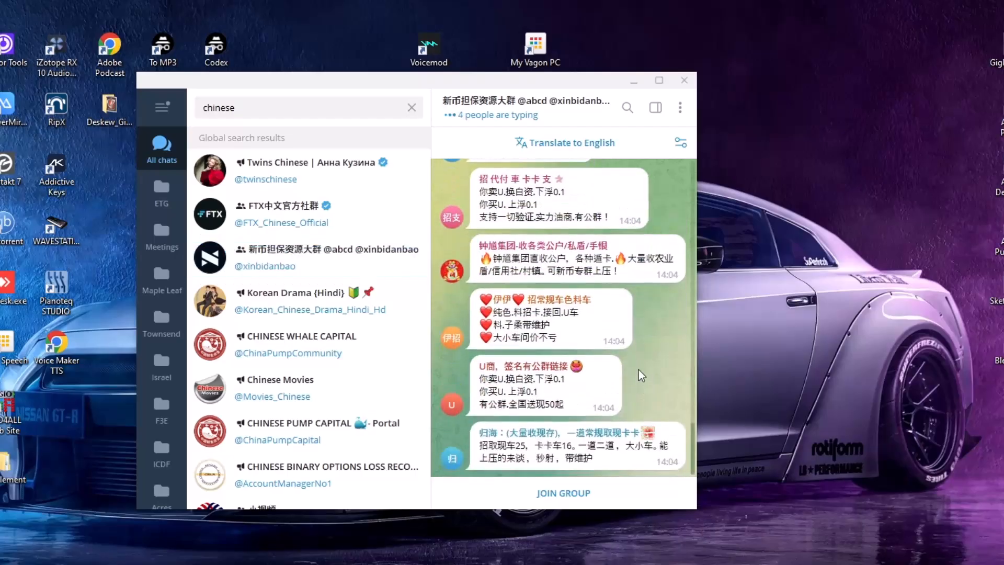
scroll(down, 3)
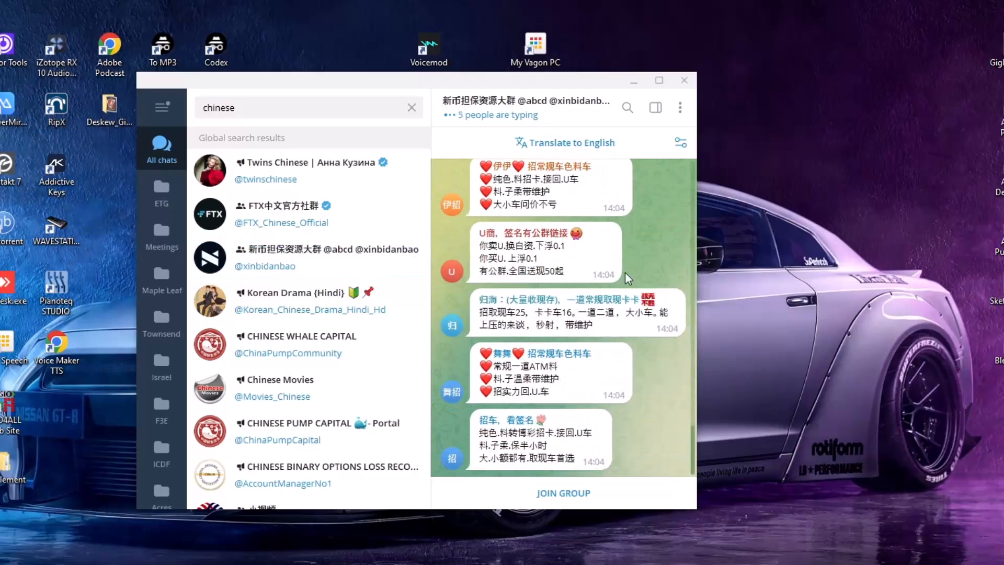
scroll(down, 3)
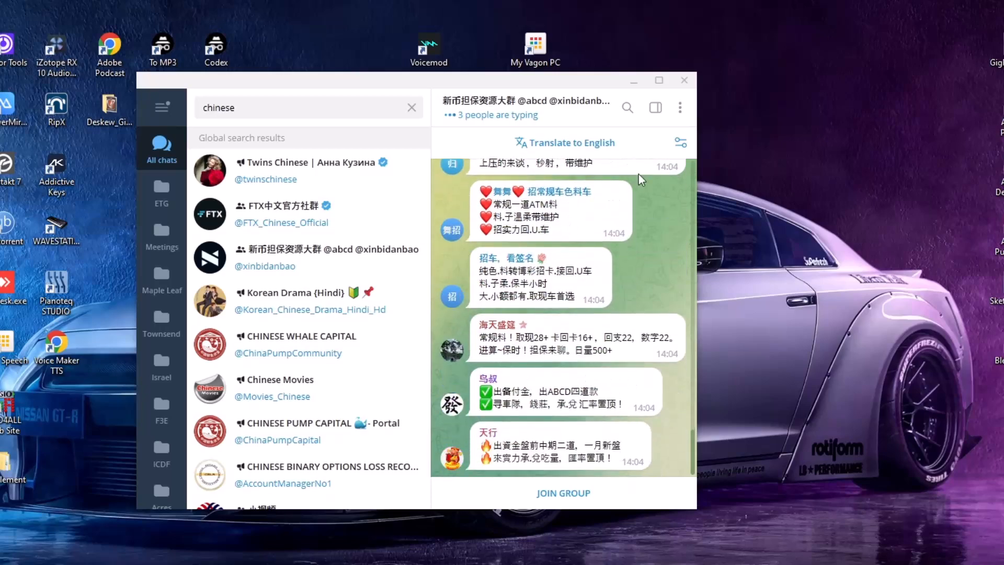
scroll(down, 3)
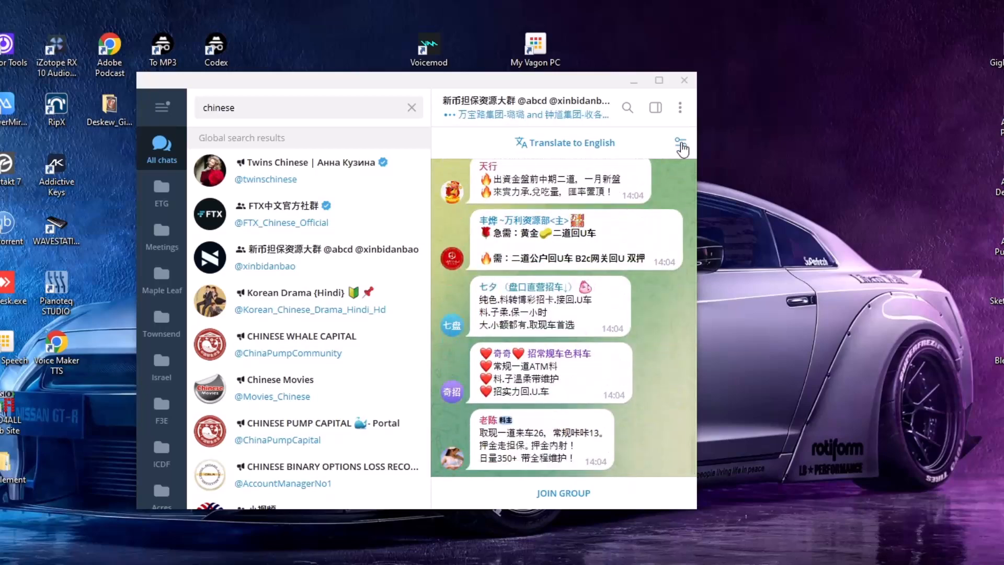
click(681, 142)
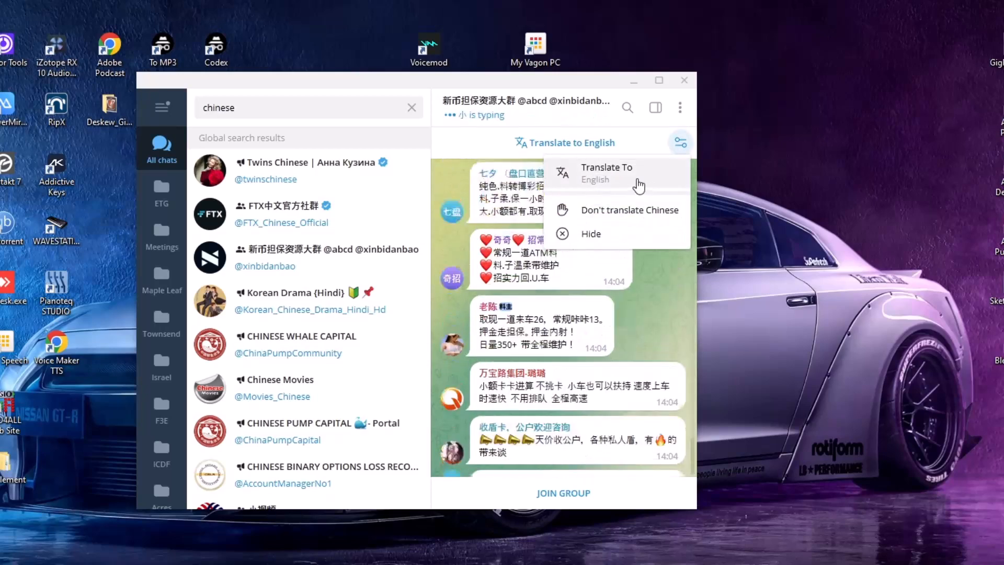
scroll(down, 3)
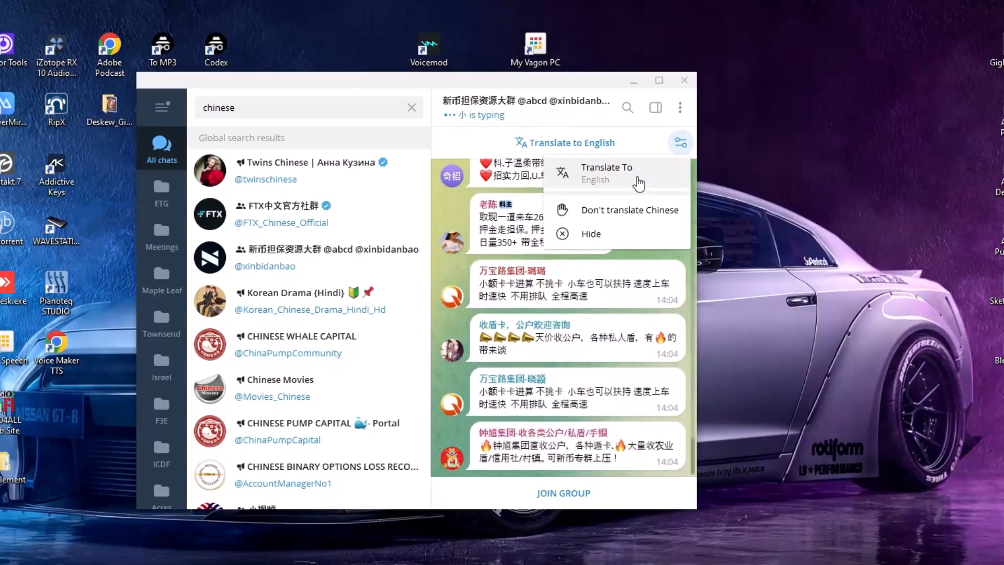
scroll(down, 3)
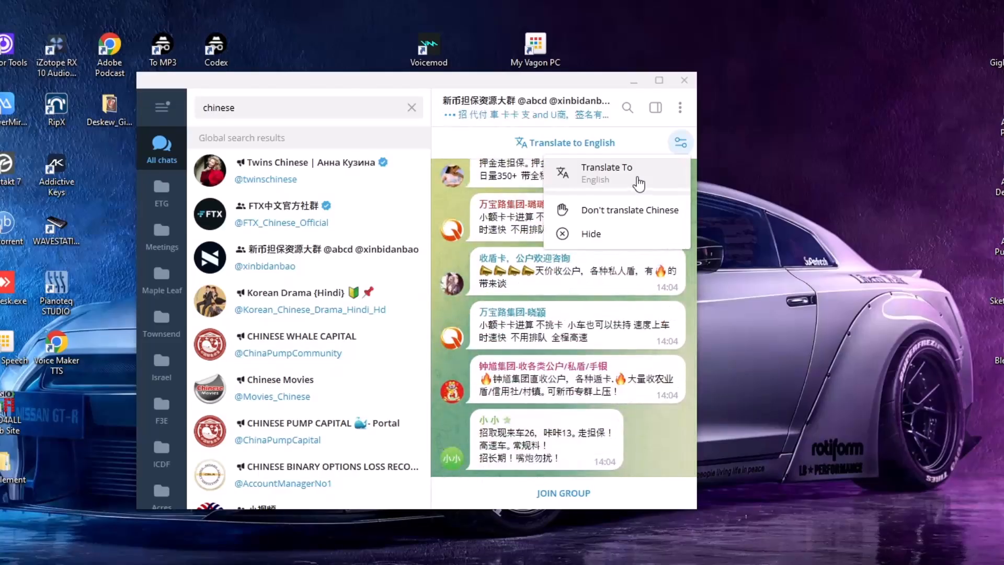
scroll(down, 3)
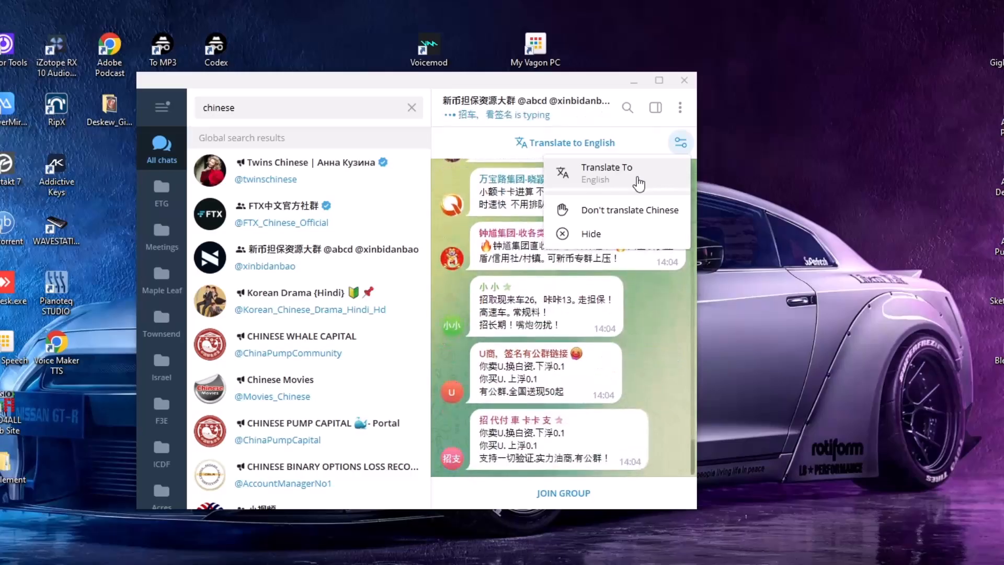
scroll(down, 3)
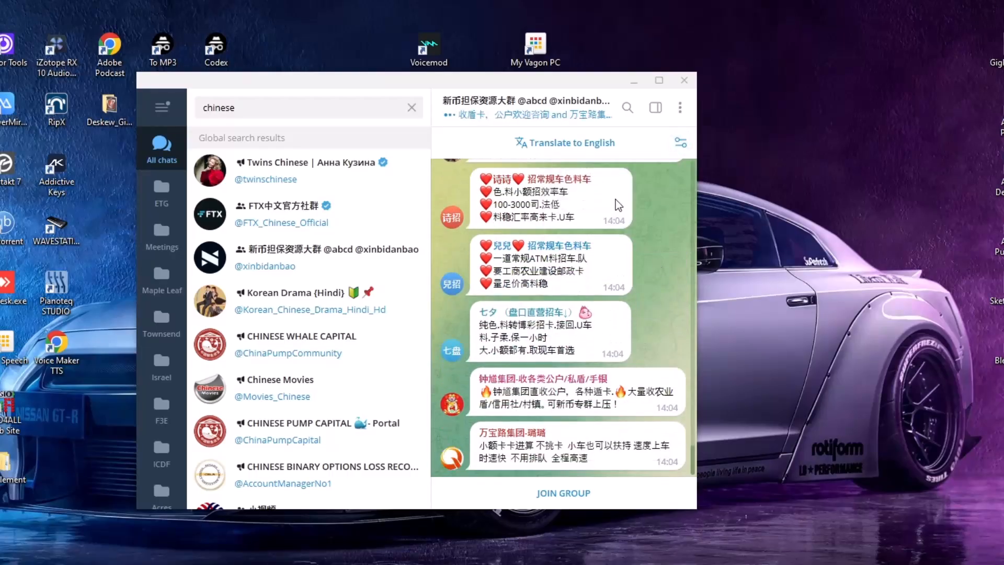
scroll(down, 3)
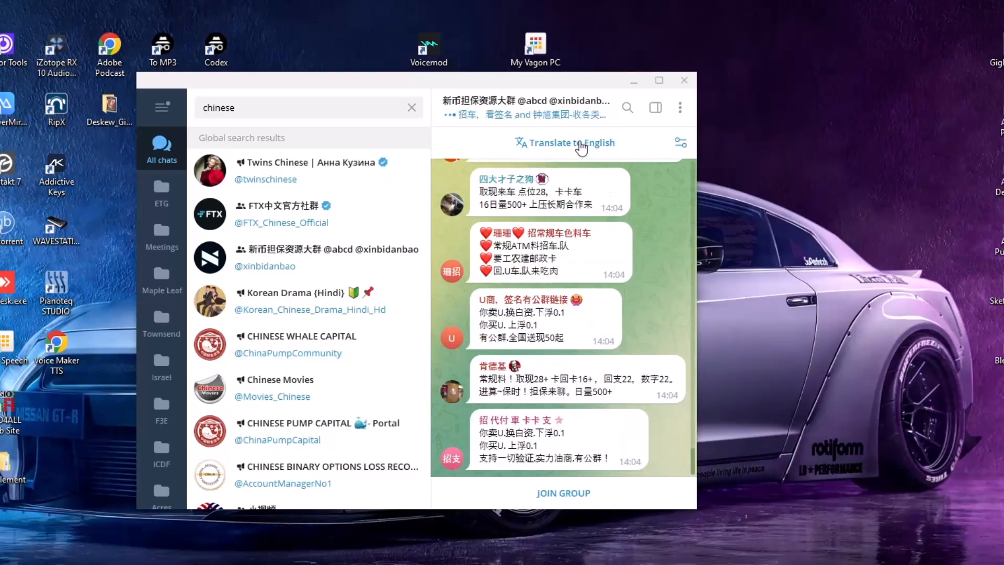
Apply 'Translate to English' to the group and scroll through the translated messages.
click(565, 142)
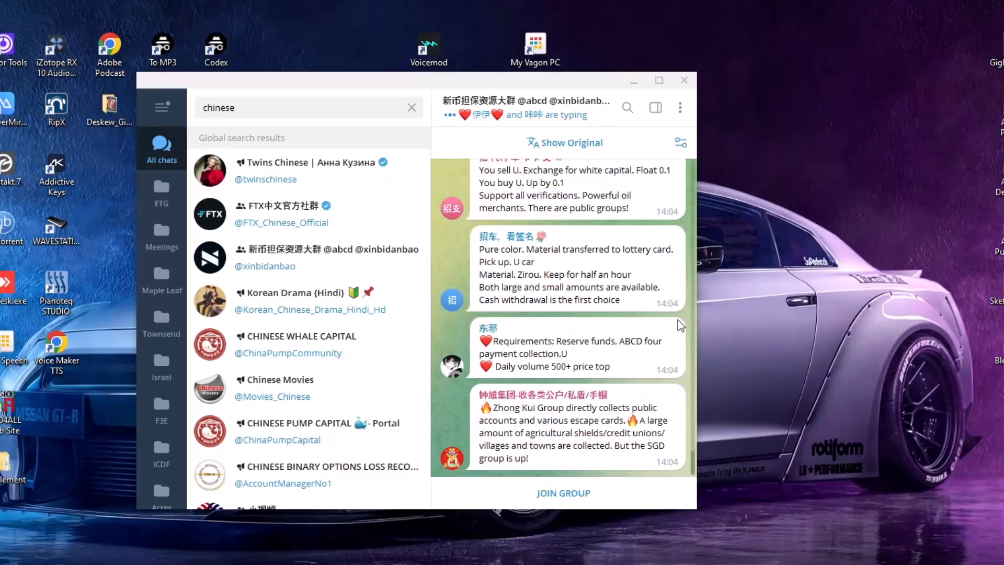
scroll(down, 3)
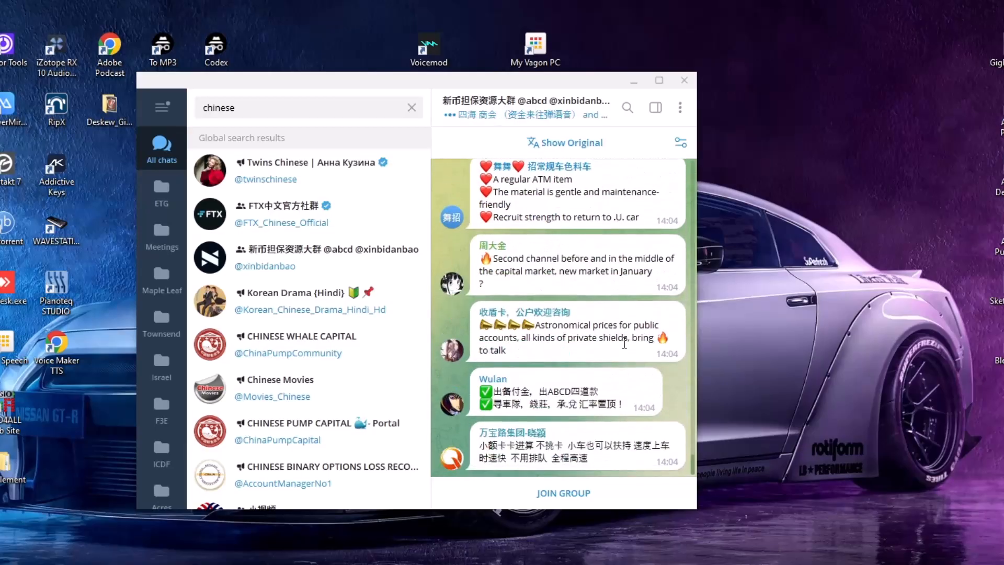
scroll(down, 3)
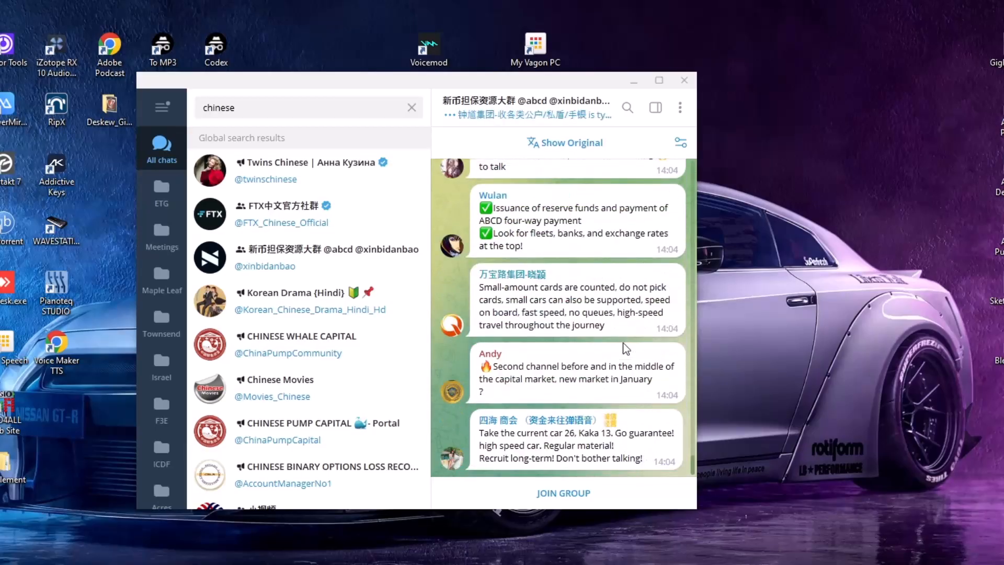
scroll(down, 3)
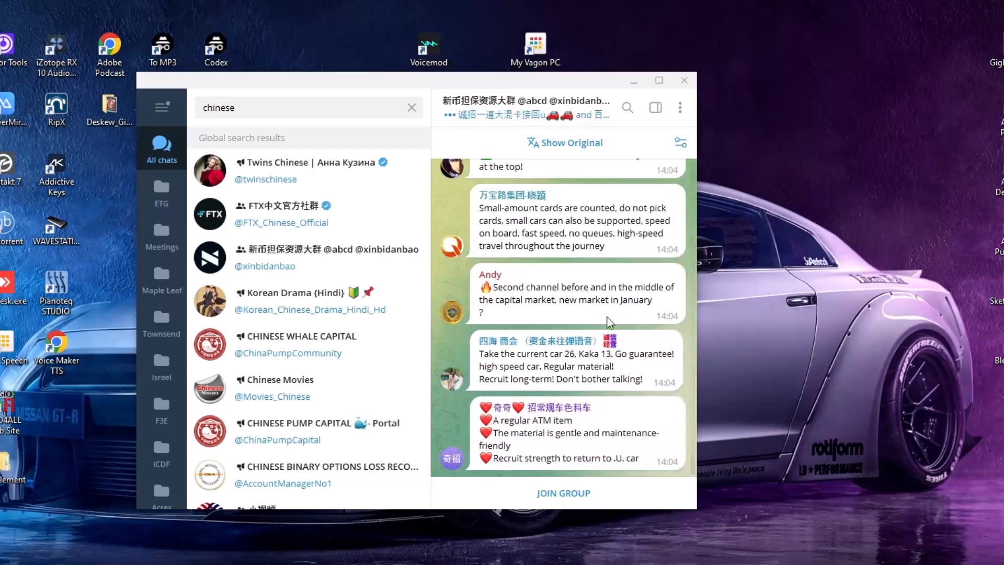
scroll(down, 3)
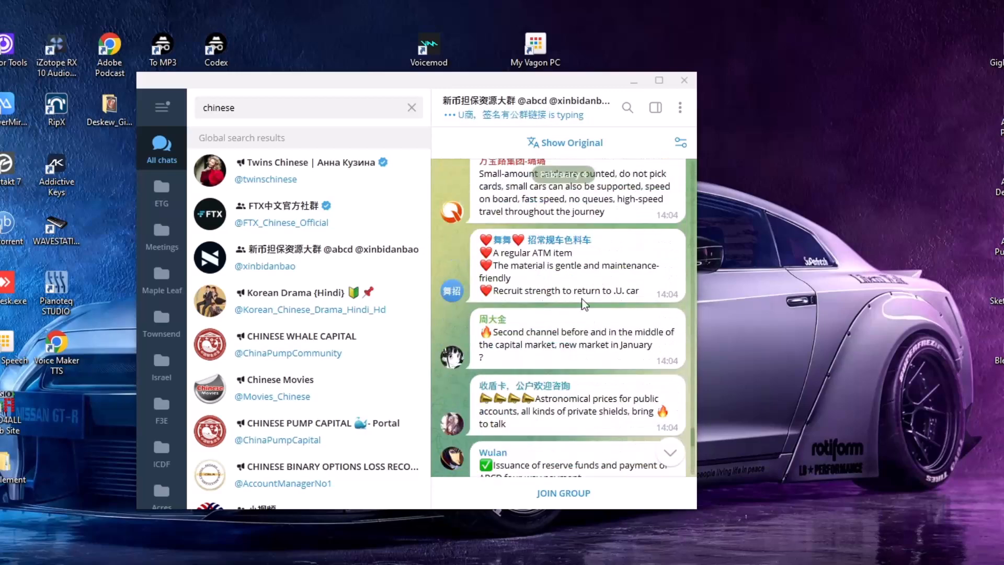
scroll(down, 3)
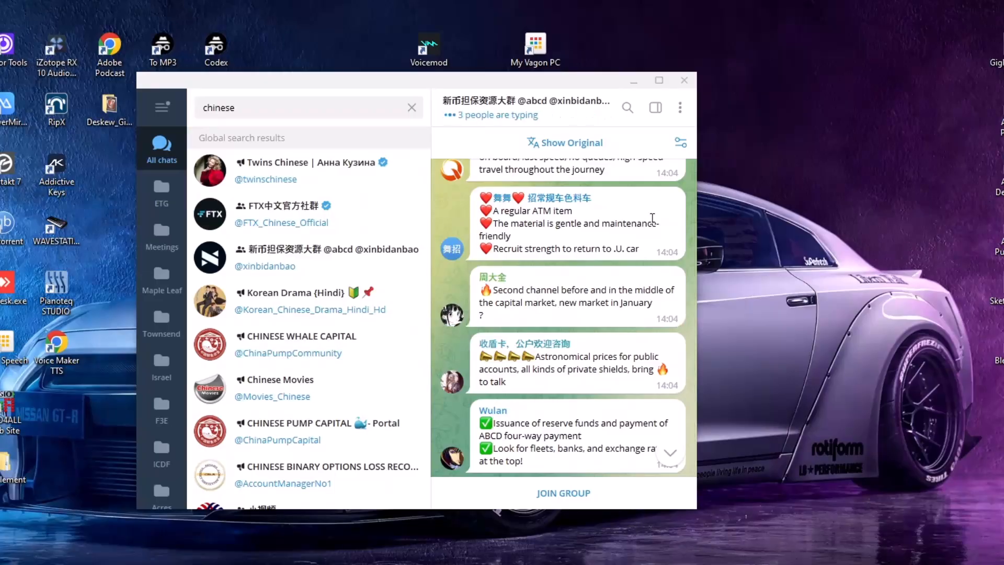
Set the chat's Translate To language to Greek and scroll the Greek messages.
click(680, 141)
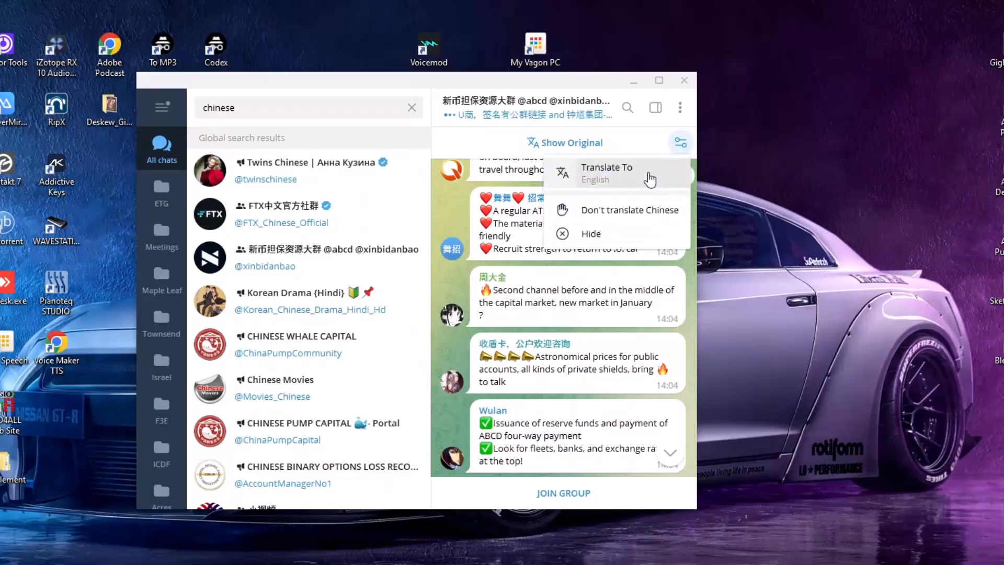
click(606, 172)
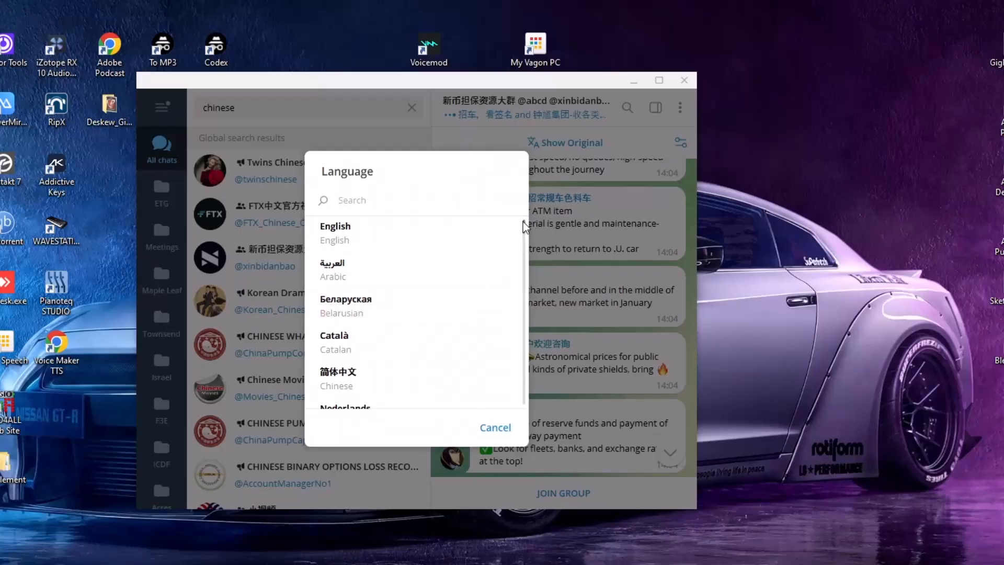
scroll(down, 3)
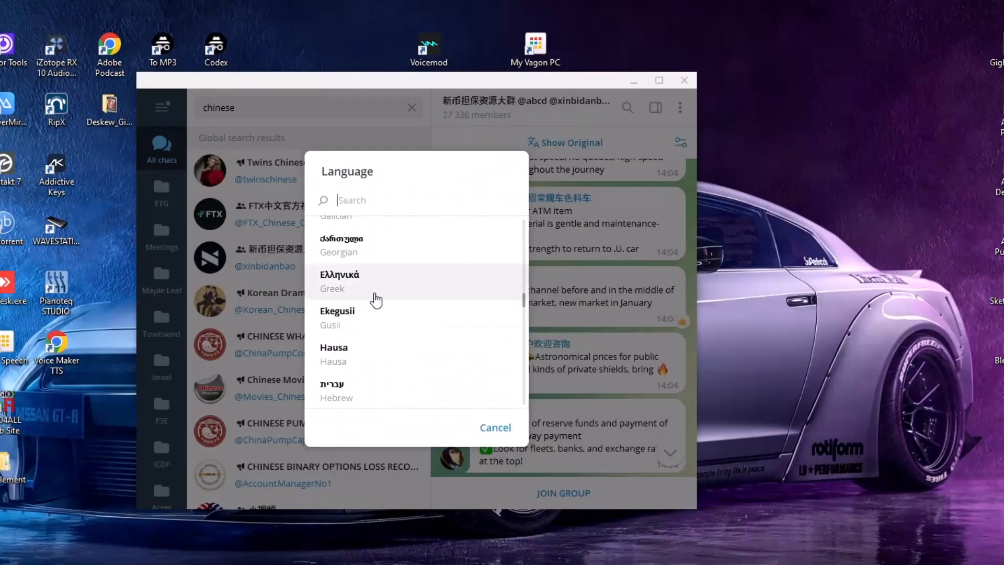
click(340, 274)
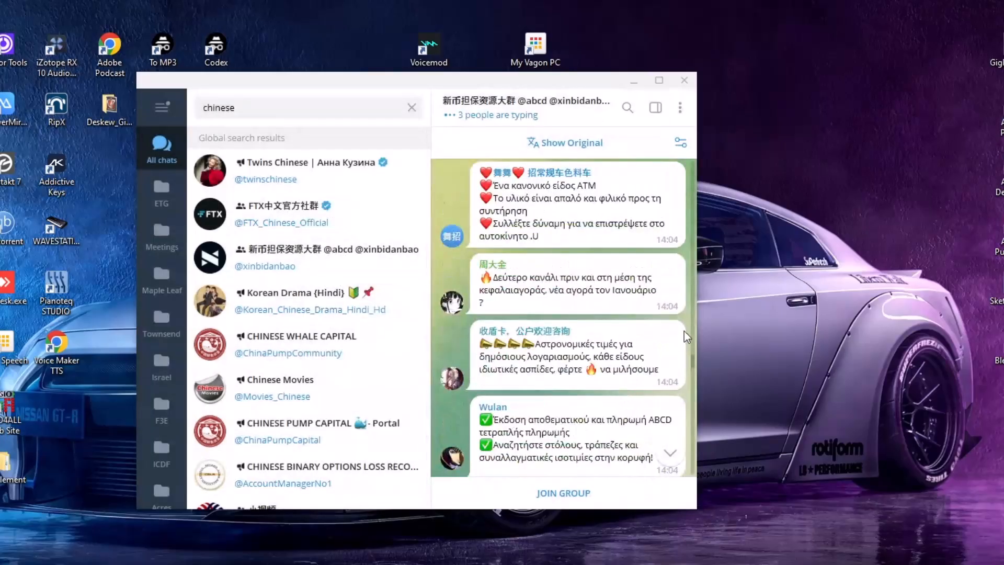
scroll(down, 3)
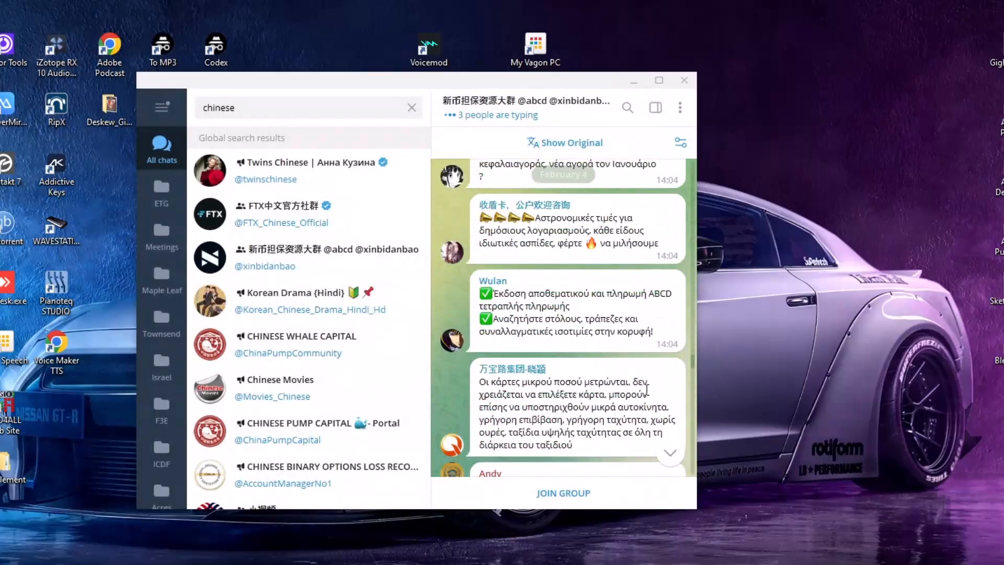
scroll(down, 3)
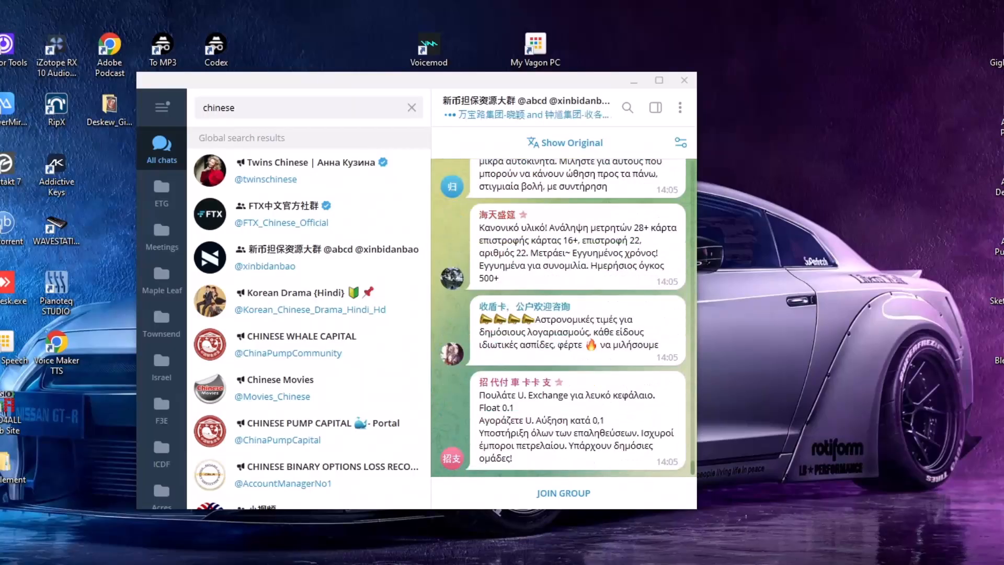
scroll(down, 3)
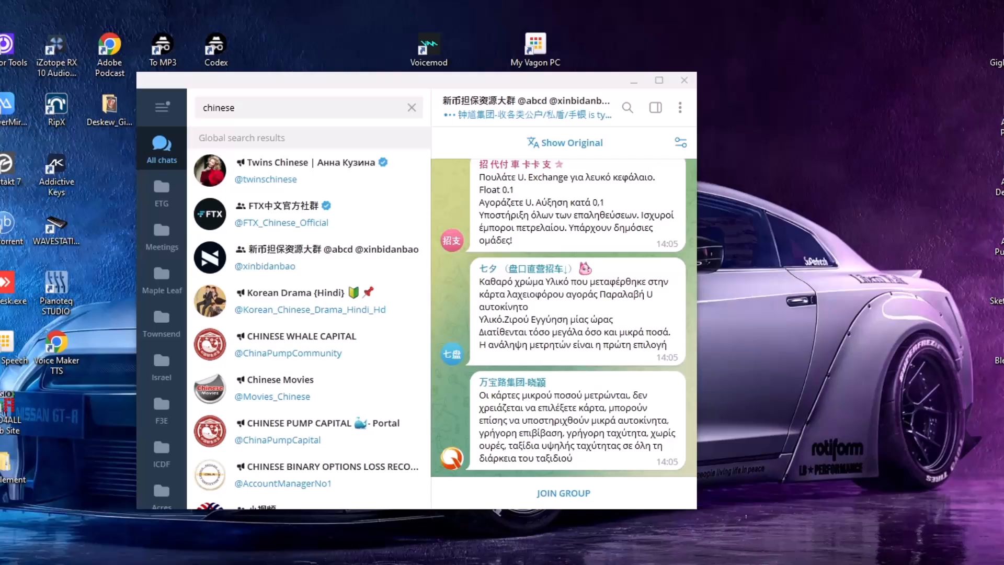
scroll(down, 3)
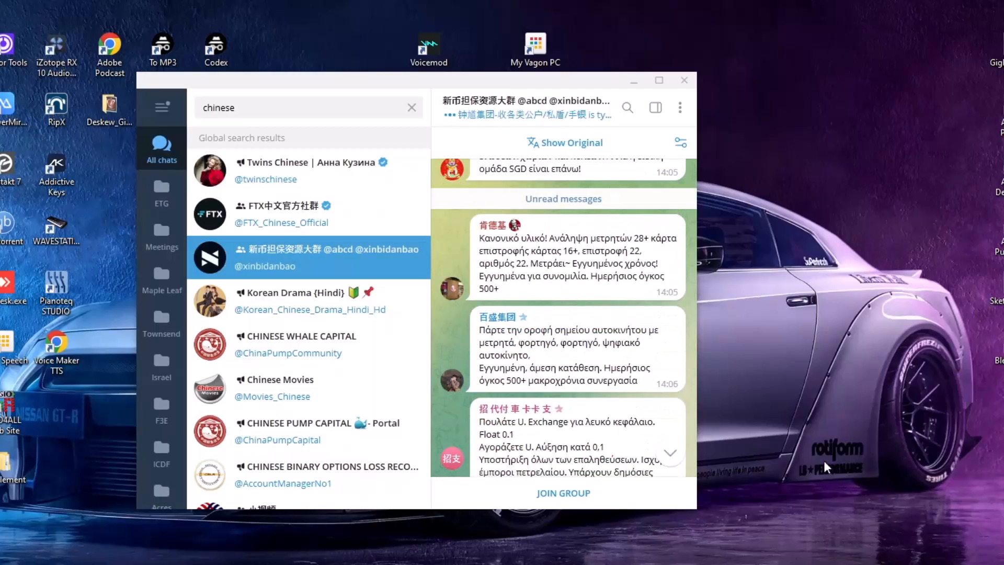
Set Translate To back to English, then show the original Chinese messages.
click(679, 143)
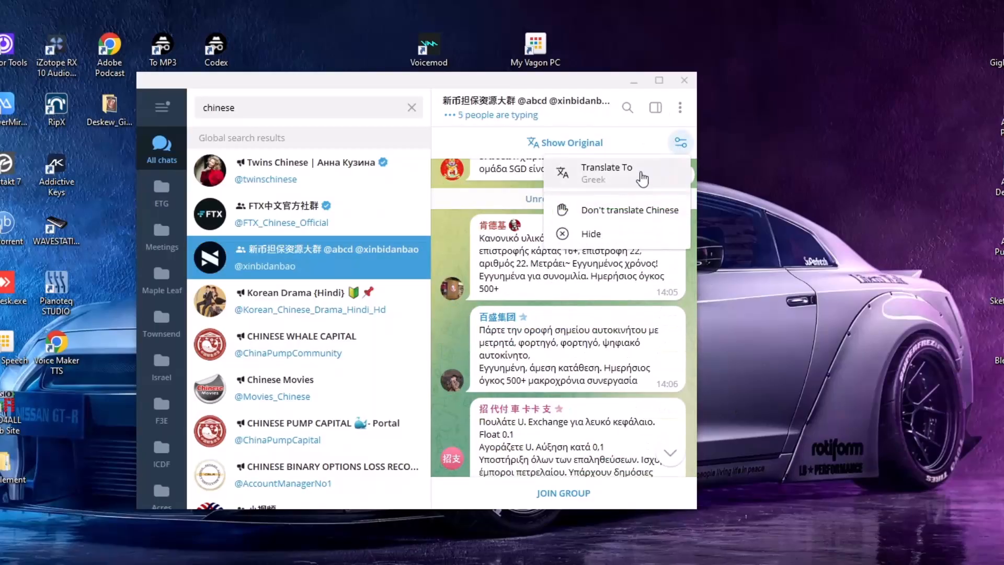
click(606, 171)
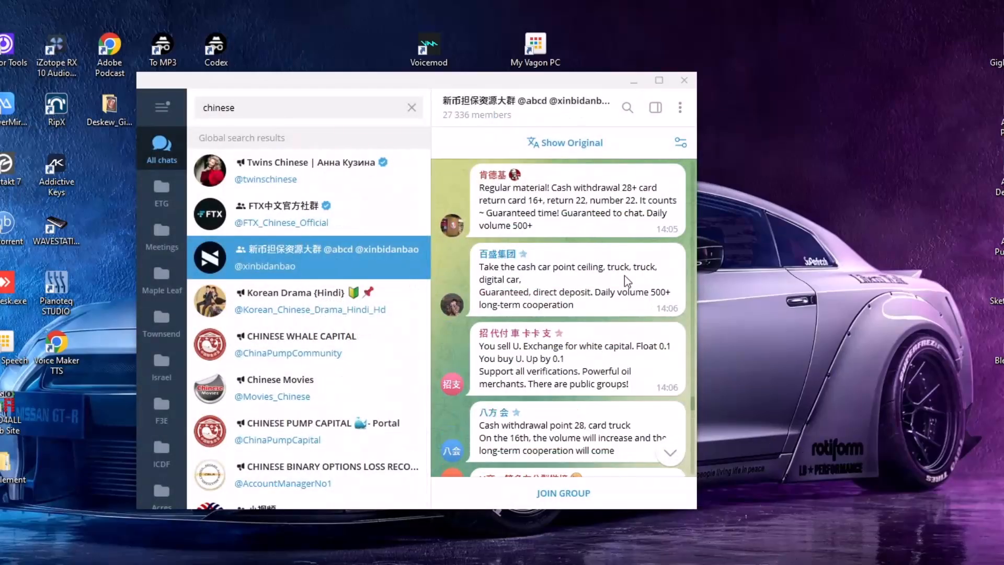
click(564, 142)
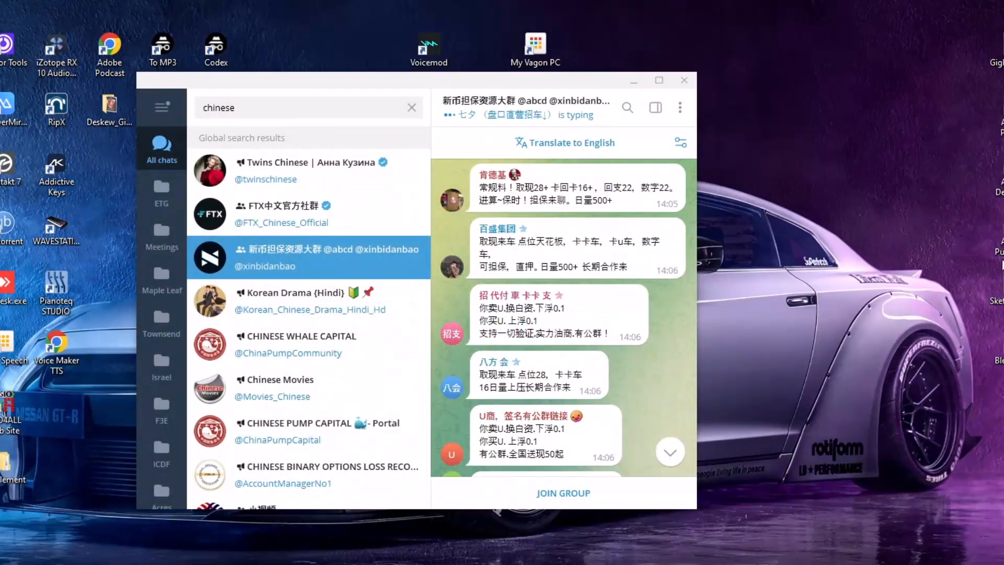